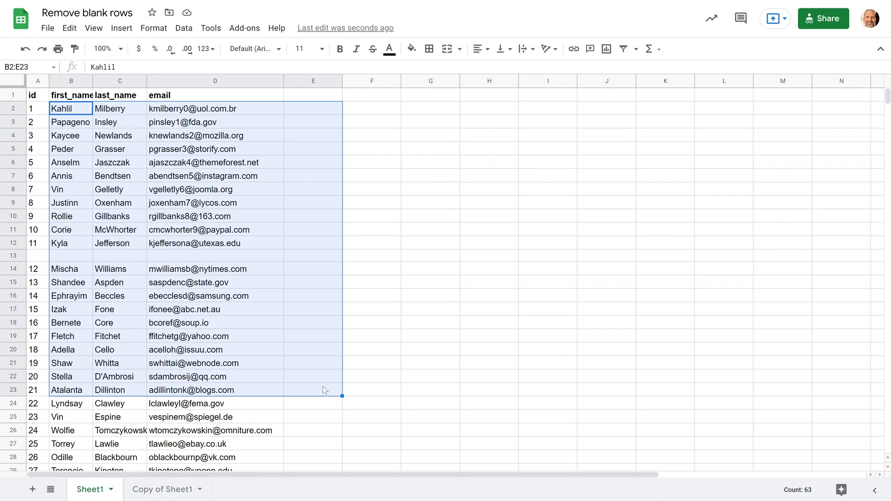
Inspect the blank row 13 between records 11 and 12 in the contact table.
click(214, 295)
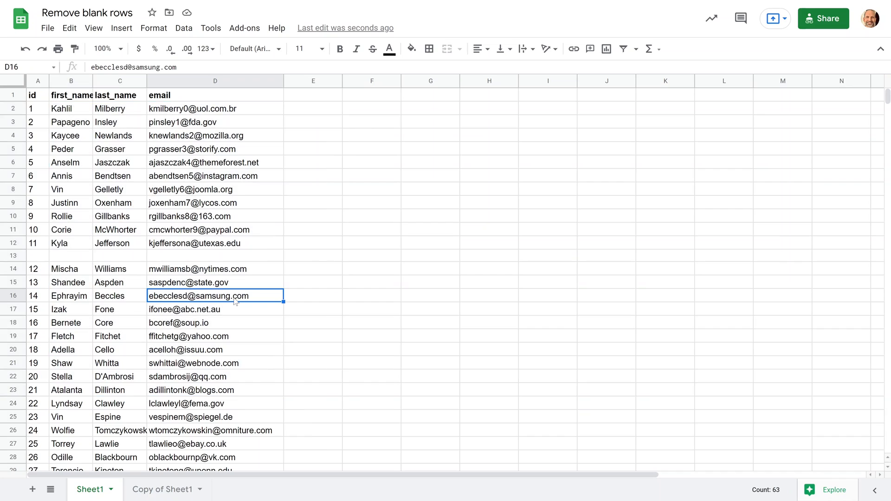
scroll(down, 3)
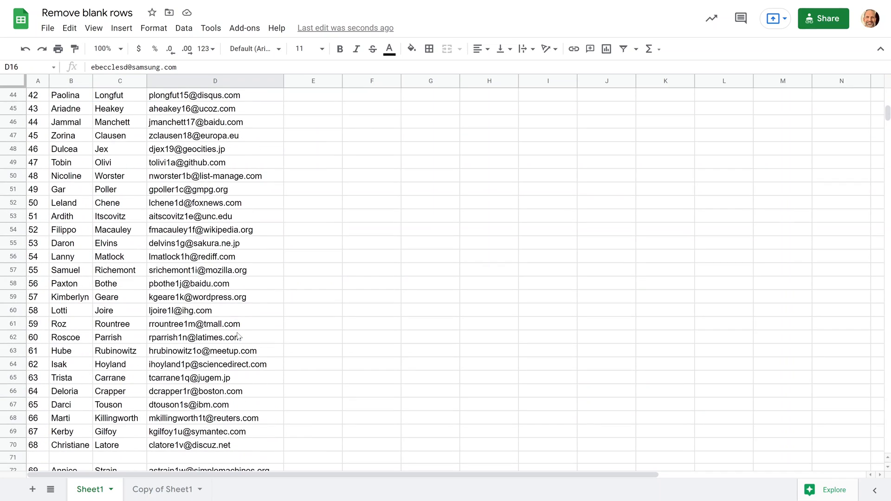
scroll(up, 3)
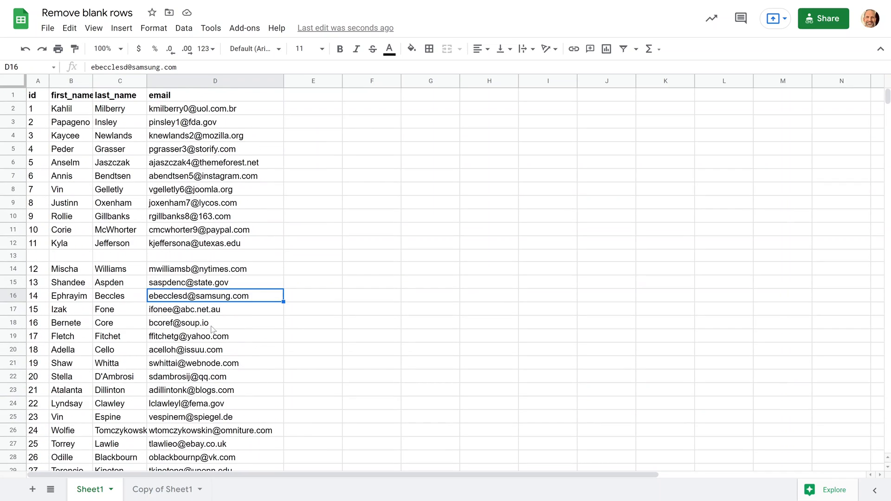
click(12, 255)
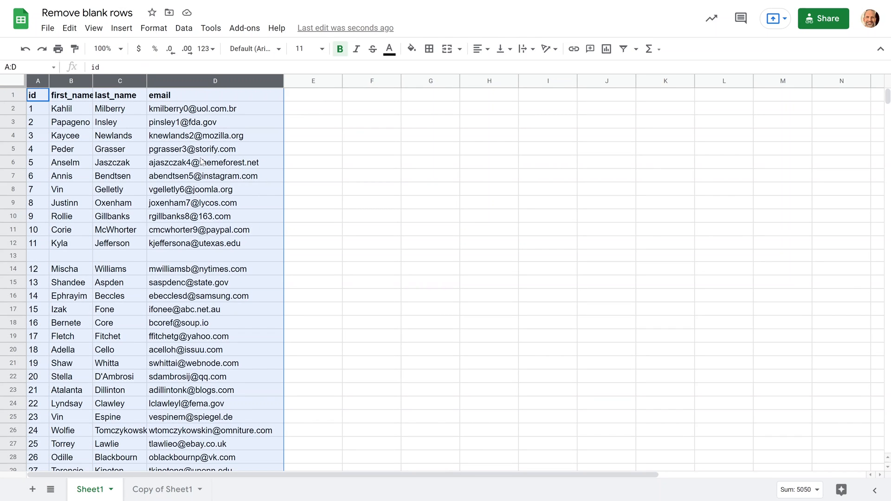
click(215, 270)
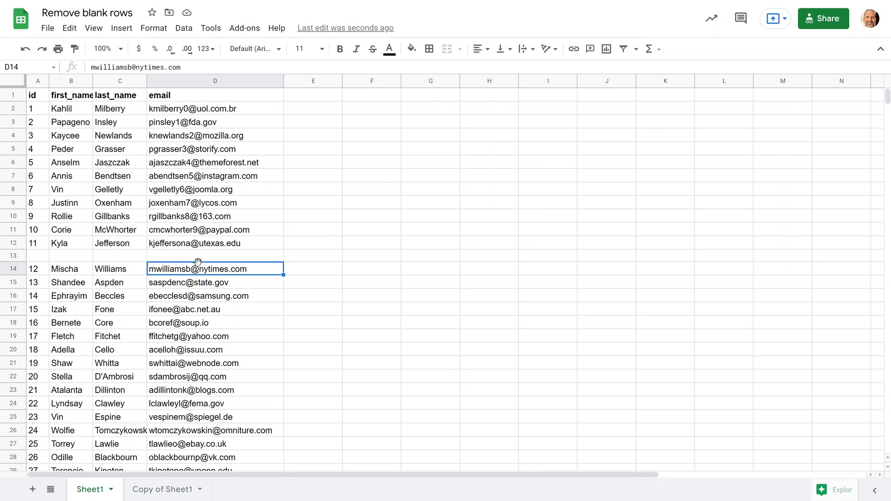
click(214, 256)
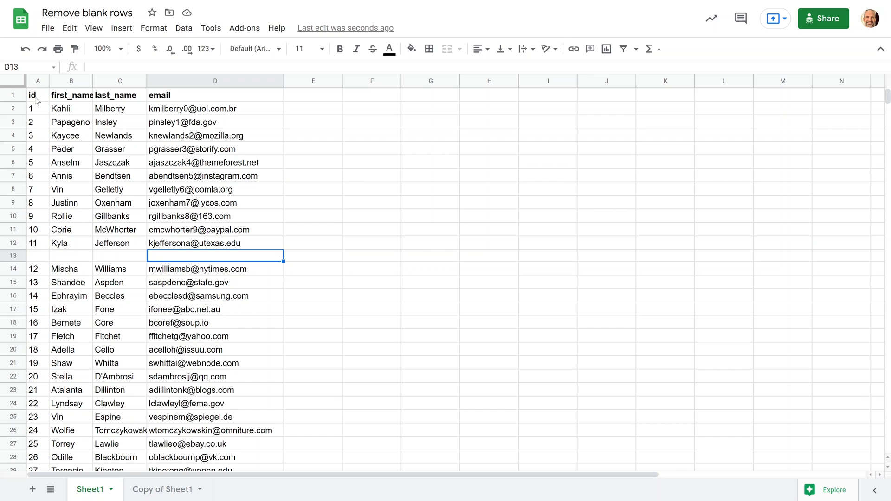
click(37, 95)
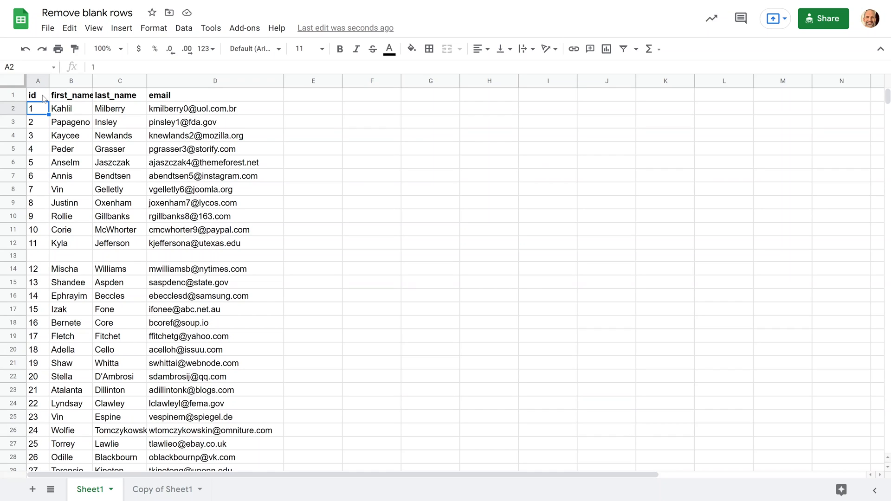
drag(37, 95, 72, 136)
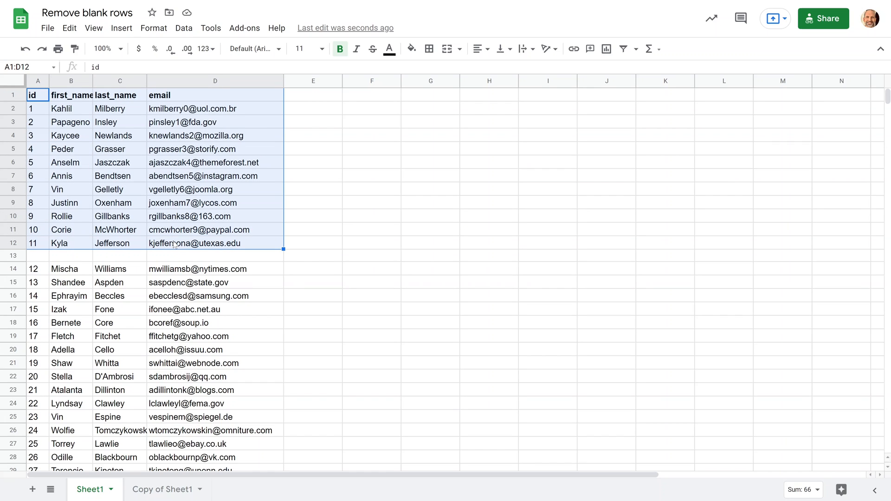
mouse_move(171, 261)
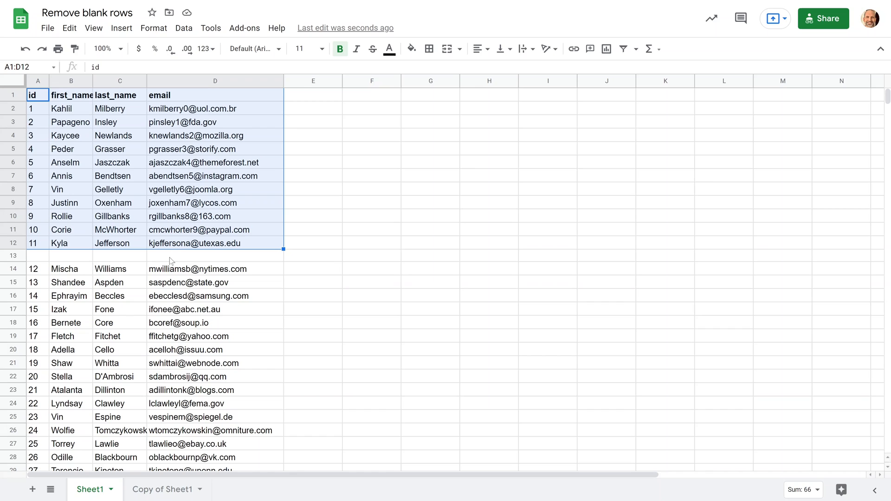
mouse_move(90, 131)
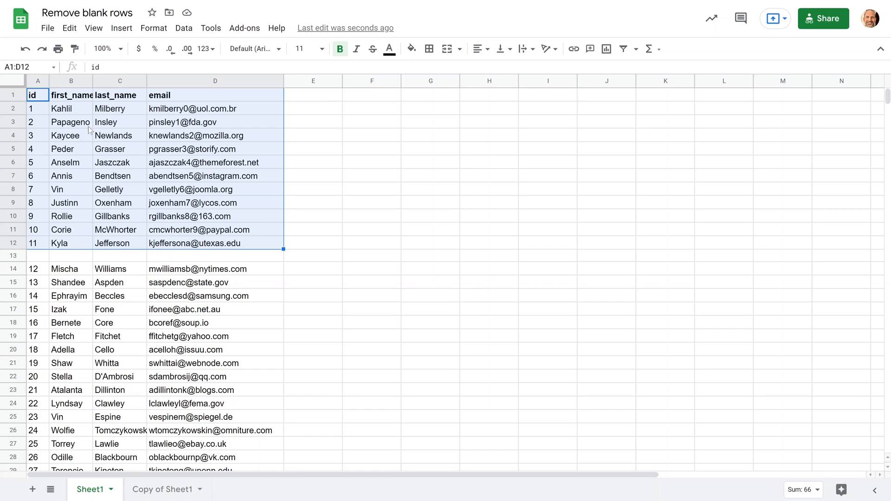
mouse_move(36, 81)
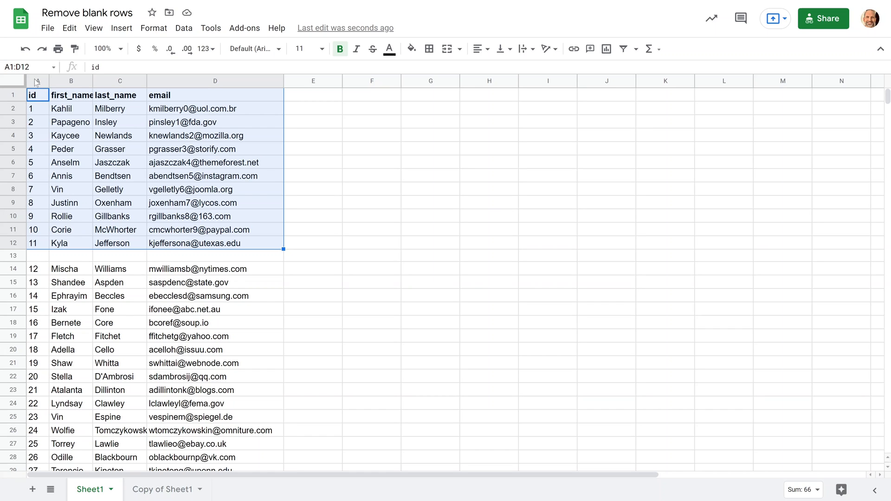
Create a filter over columns A to D via Data > Create a filter.
click(36, 81)
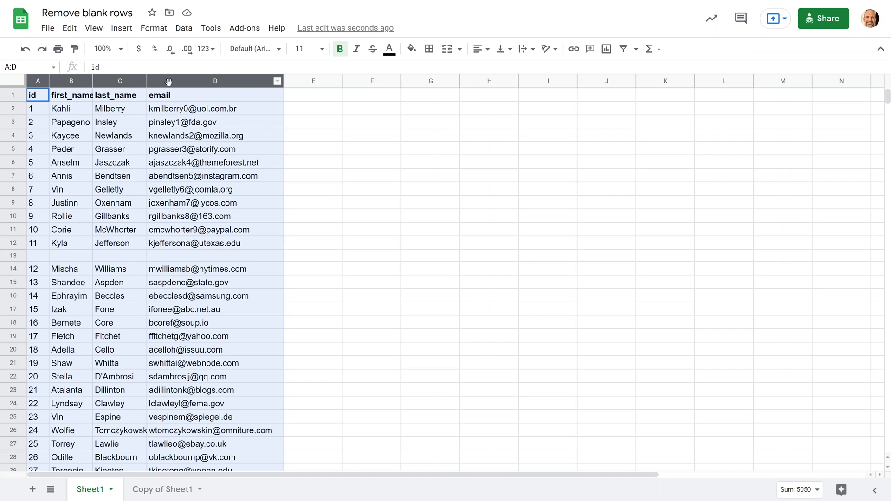
mouse_move(168, 108)
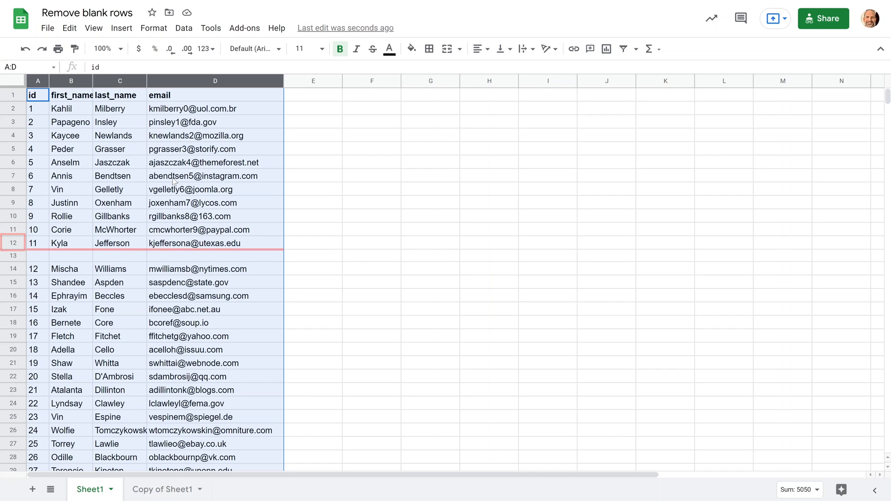
click(183, 27)
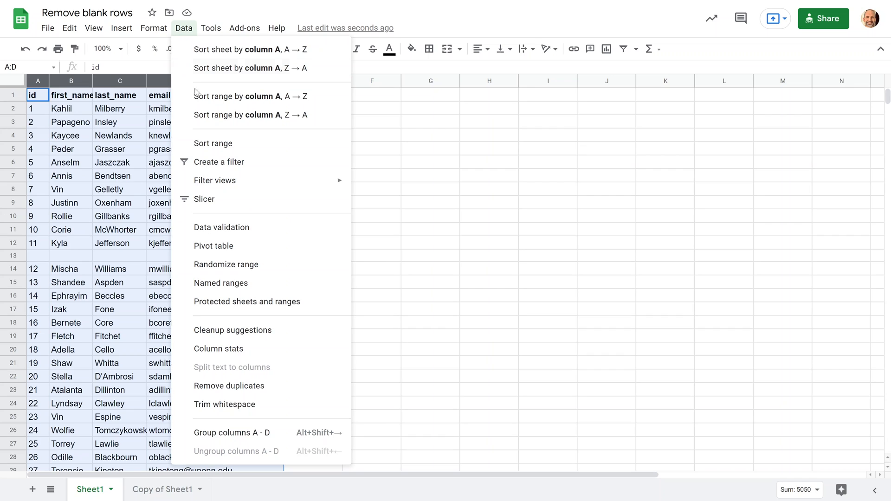
mouse_move(222, 161)
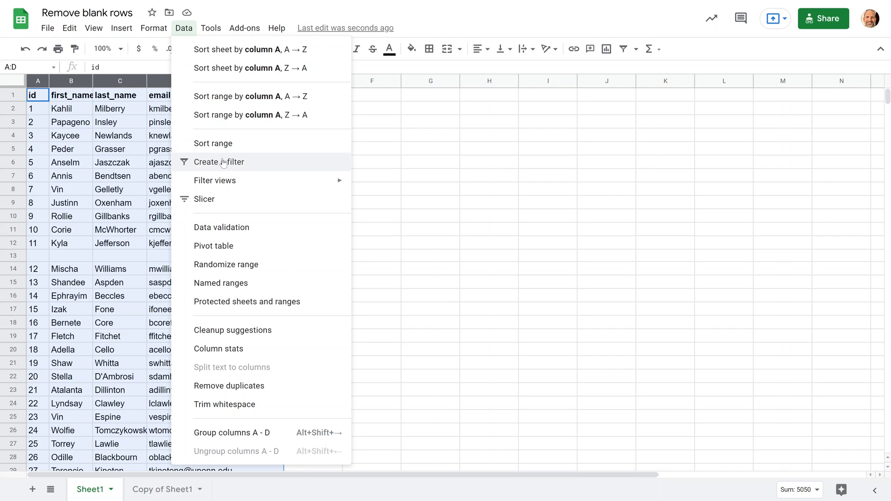
mouse_move(252, 155)
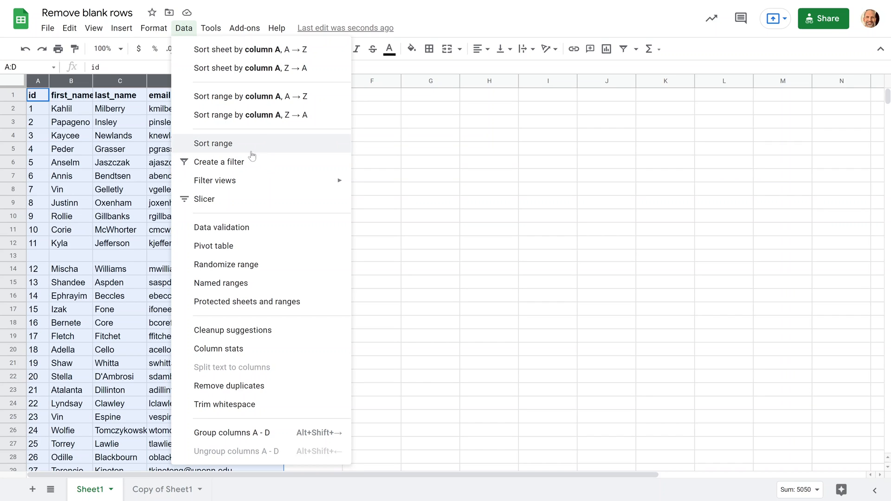
mouse_move(250, 162)
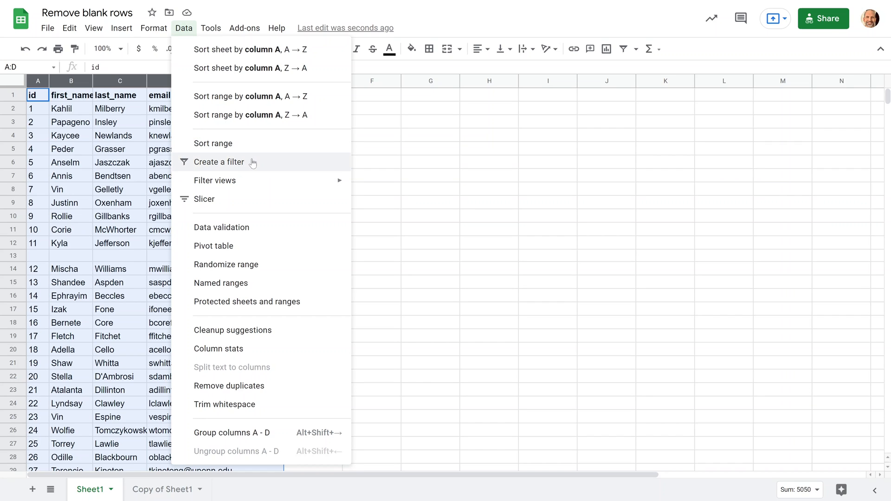
mouse_move(247, 163)
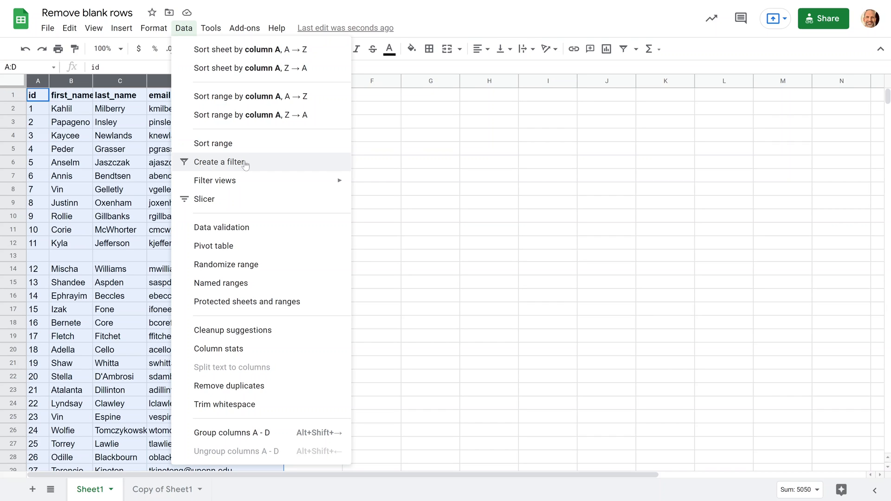
click(219, 162)
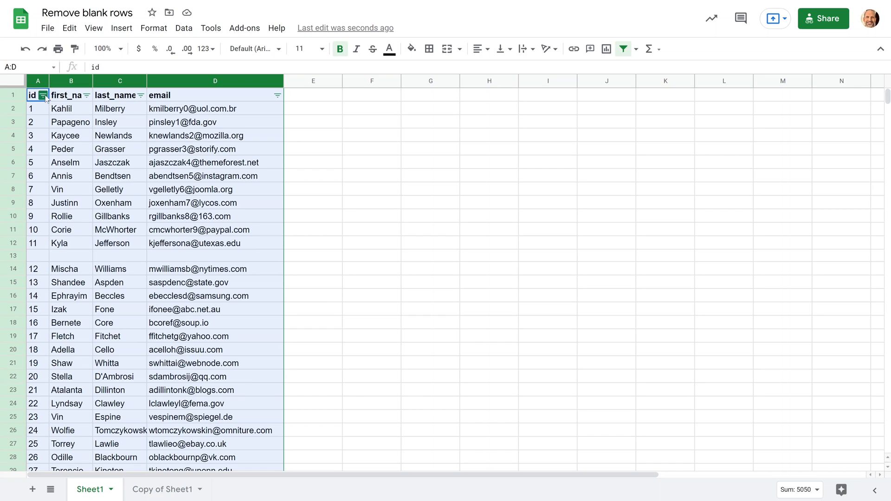
Sort the contacts by id A → Z from the id header's filter button.
click(40, 95)
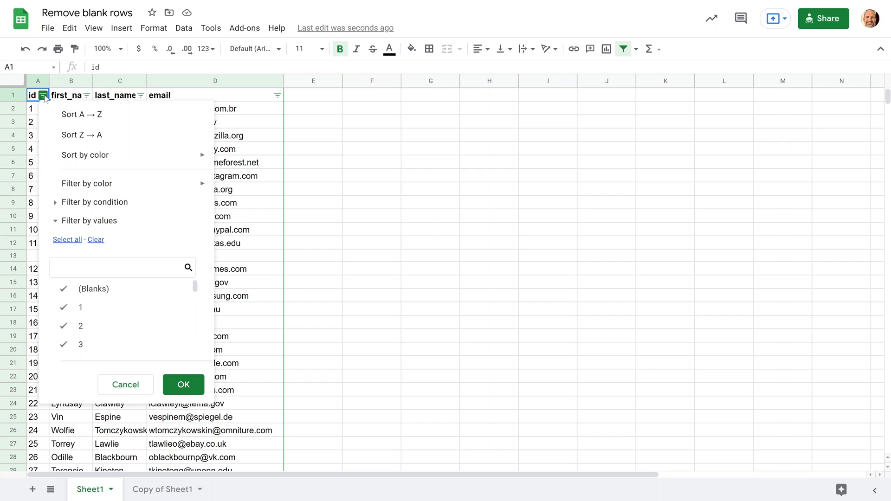
mouse_move(36, 116)
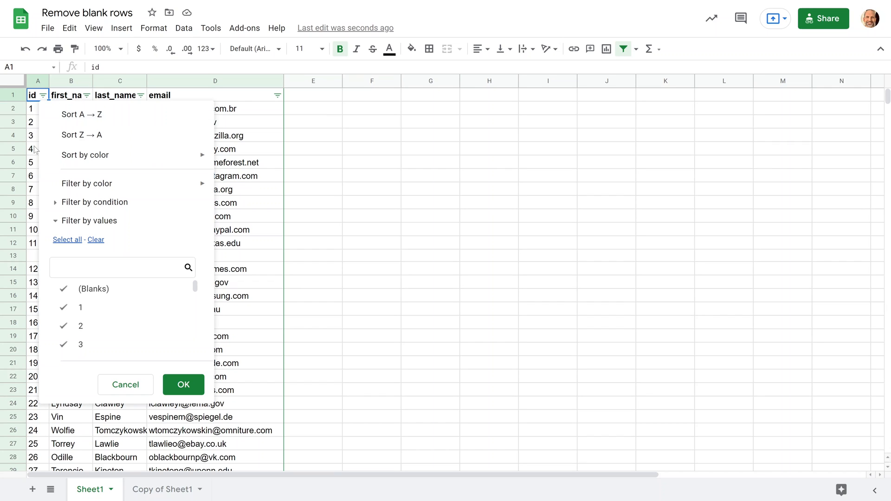
mouse_move(37, 224)
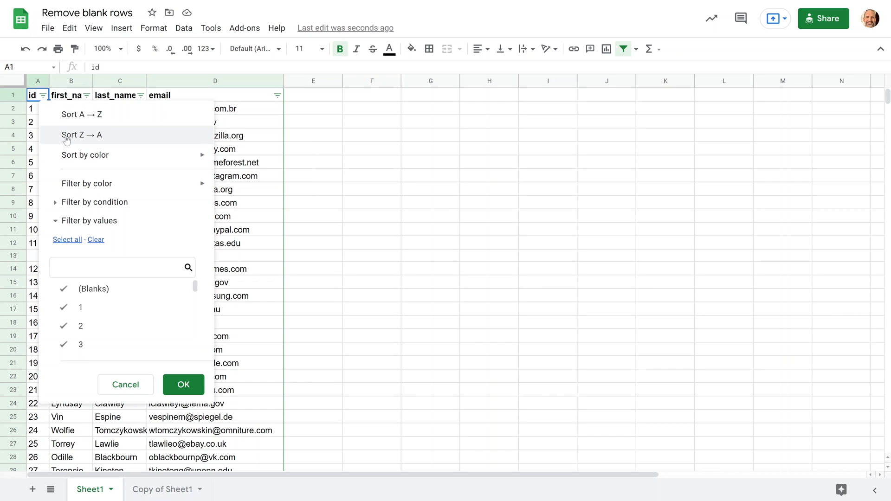
mouse_move(110, 114)
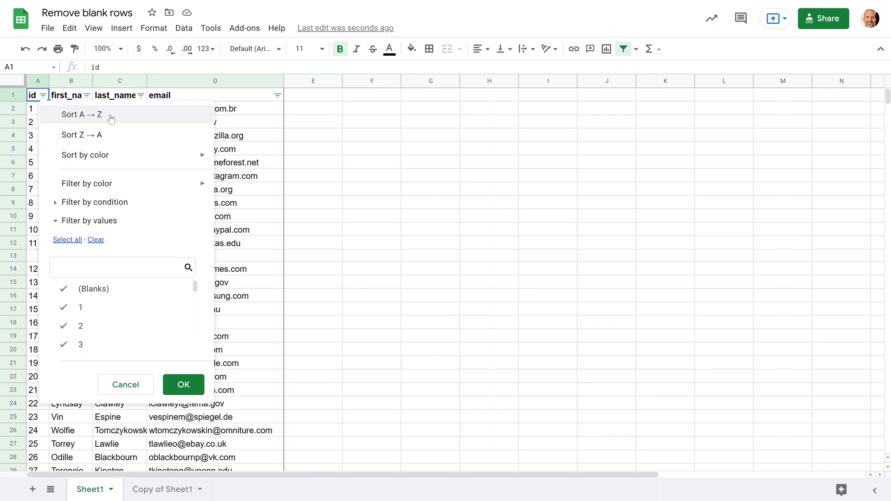
click(183, 384)
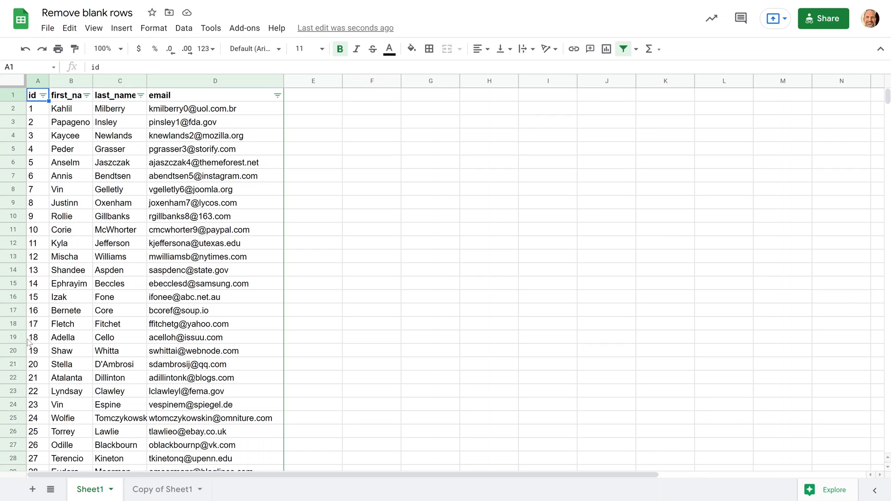
scroll(down, 3)
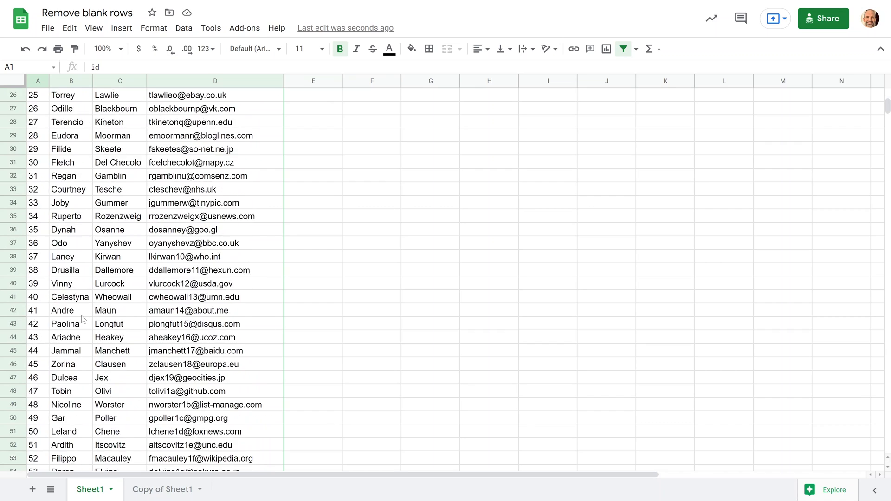
scroll(down, 3)
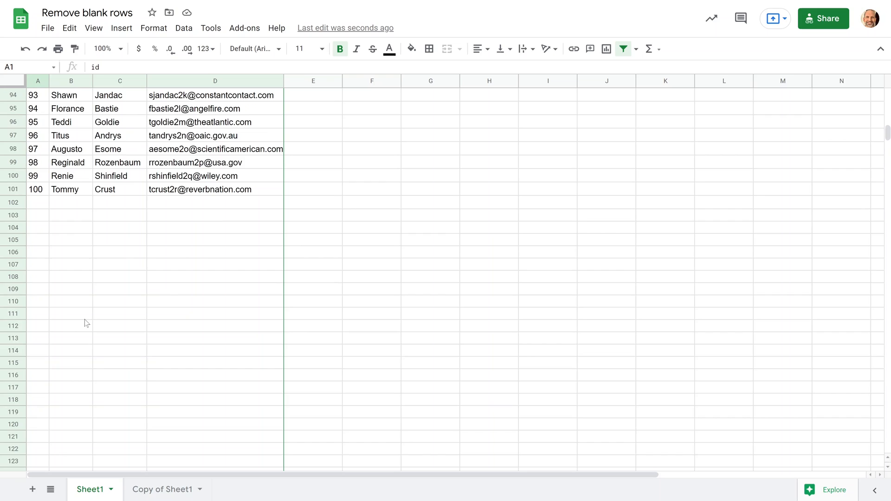
scroll(up, 3)
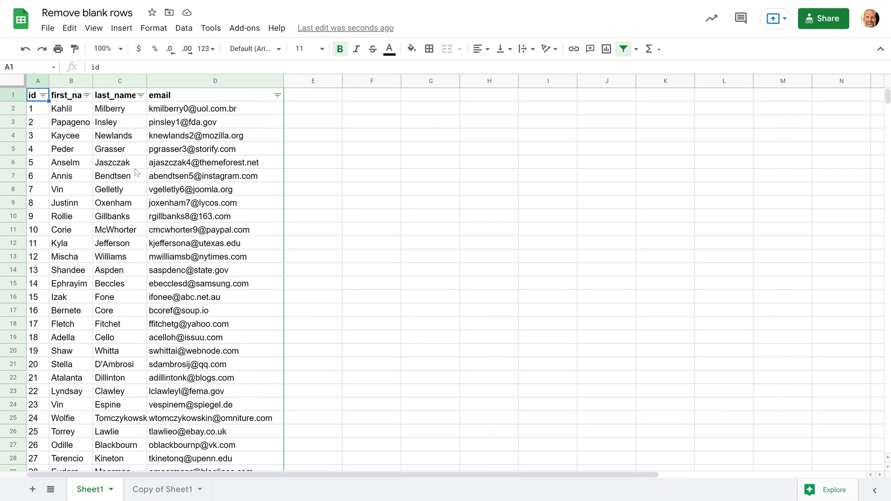
click(120, 162)
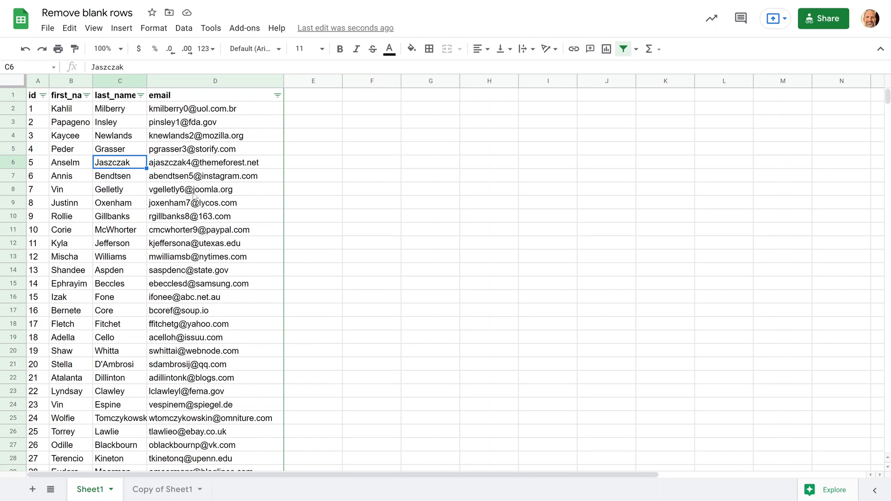
mouse_move(369, 96)
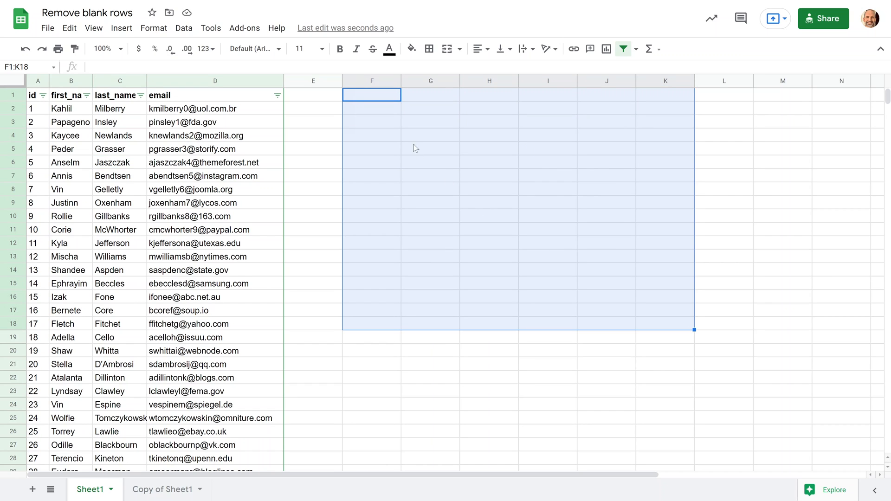
click(214, 175)
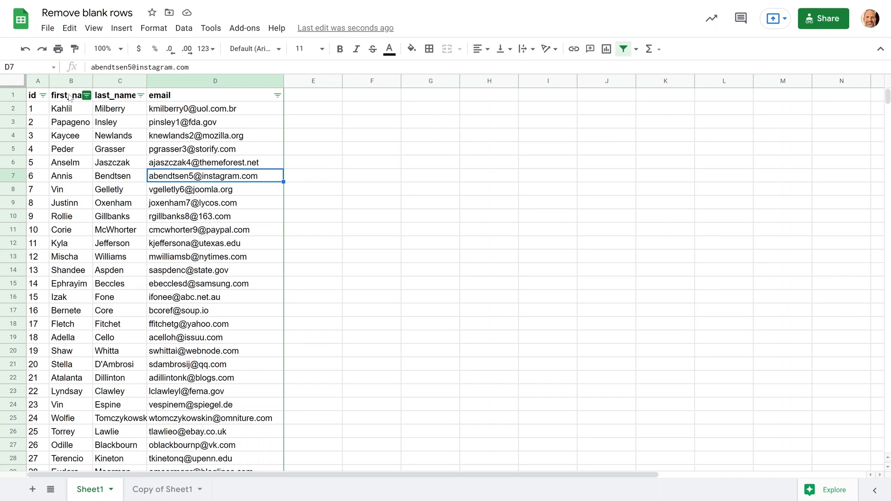
Remove the filter so the blank row 13 reappears between ids 11 and 12.
click(26, 49)
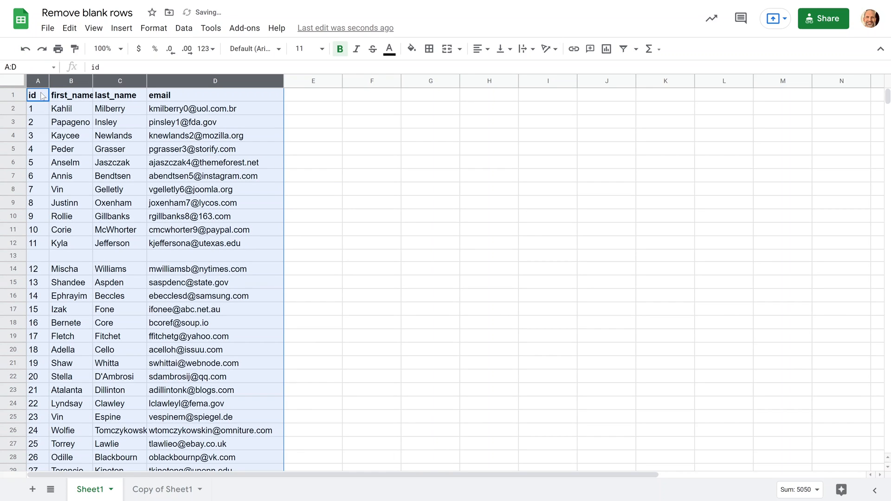
mouse_move(849, 139)
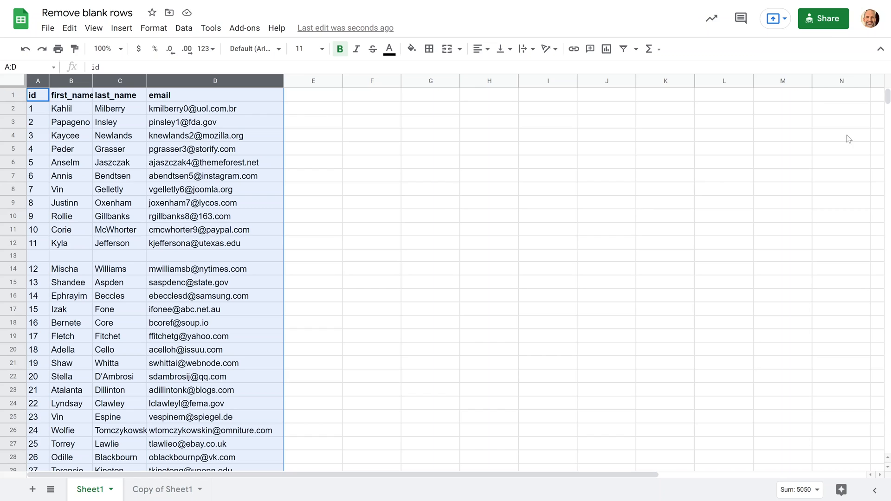
click(371, 95)
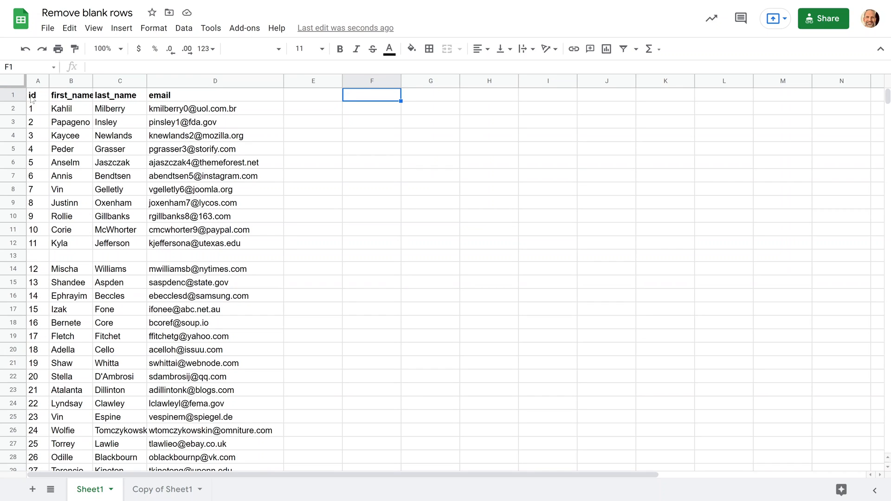
Enter =SORT(A2:D,2,TRUE) in F2 to list contacts alphabetically by first name.
drag(37, 95, 120, 95)
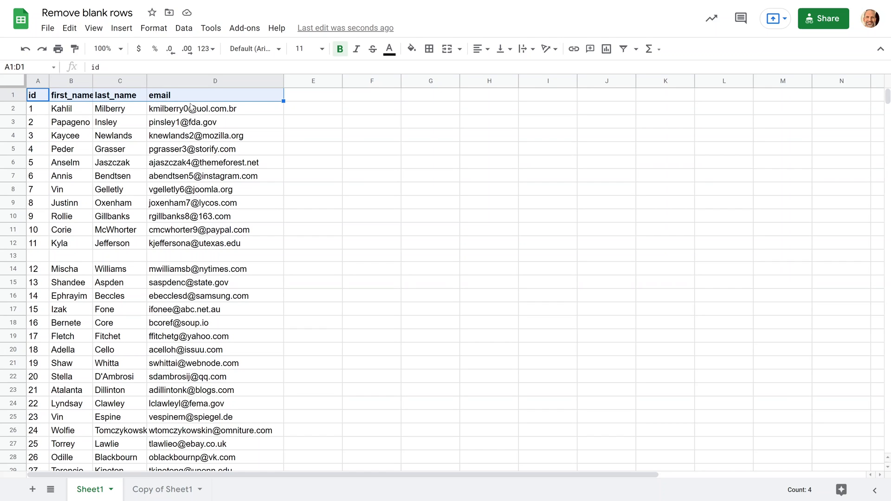
click(372, 95)
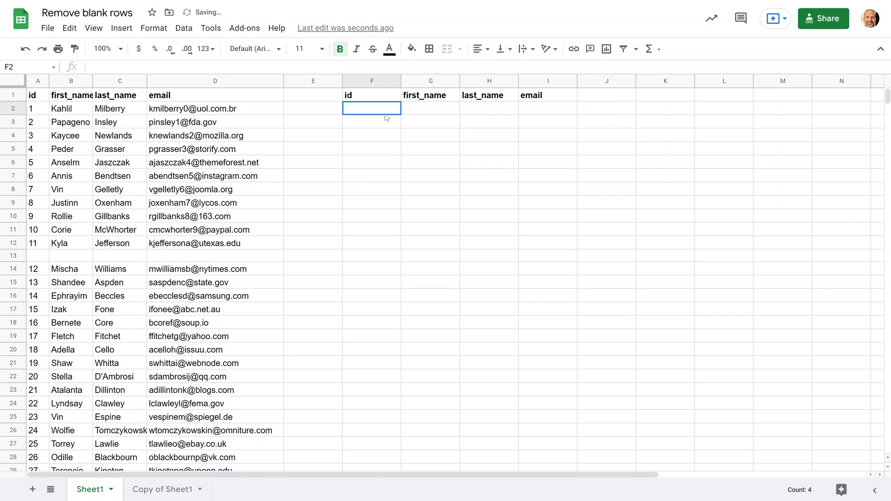
text(=SOR)
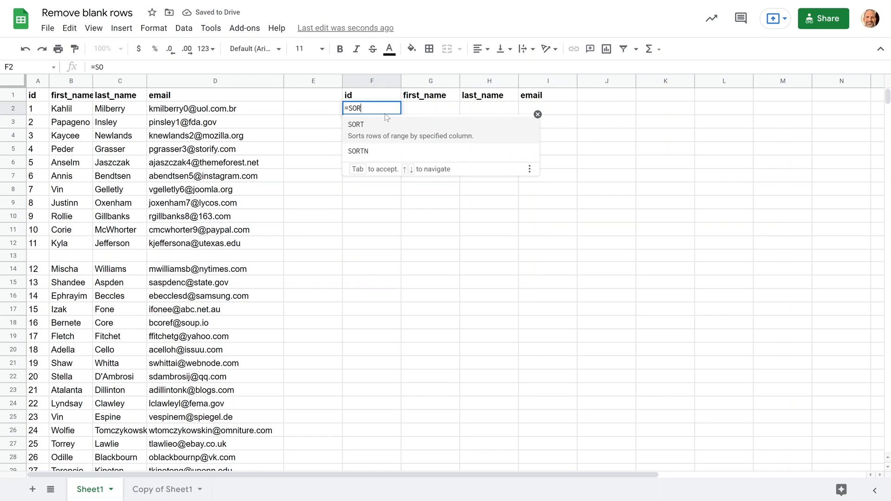
text(T()
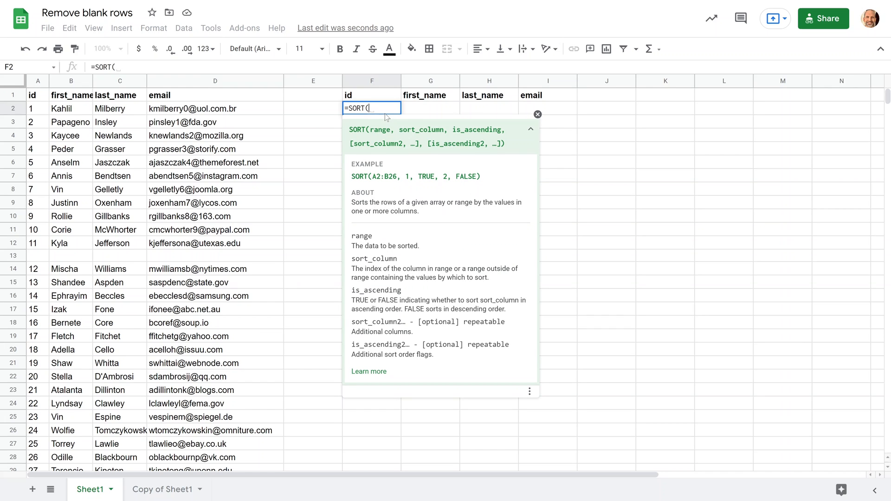
text(A)
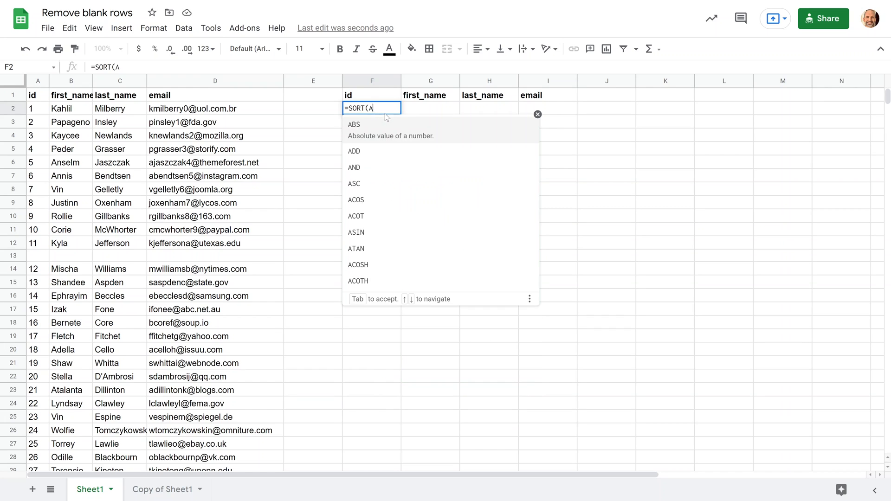
text(2)
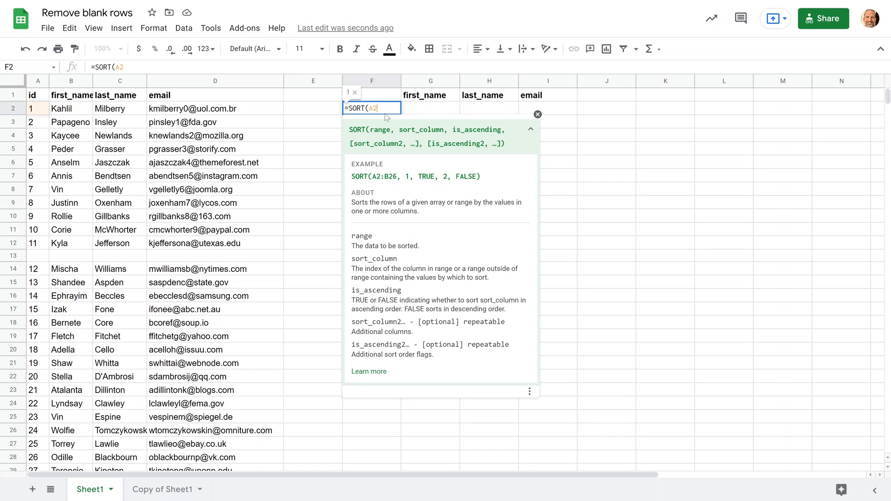
text(:)
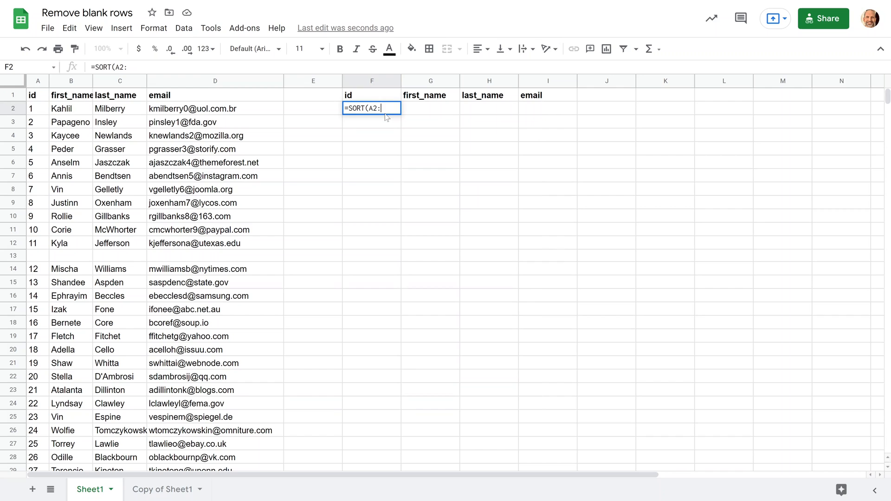
text(D)
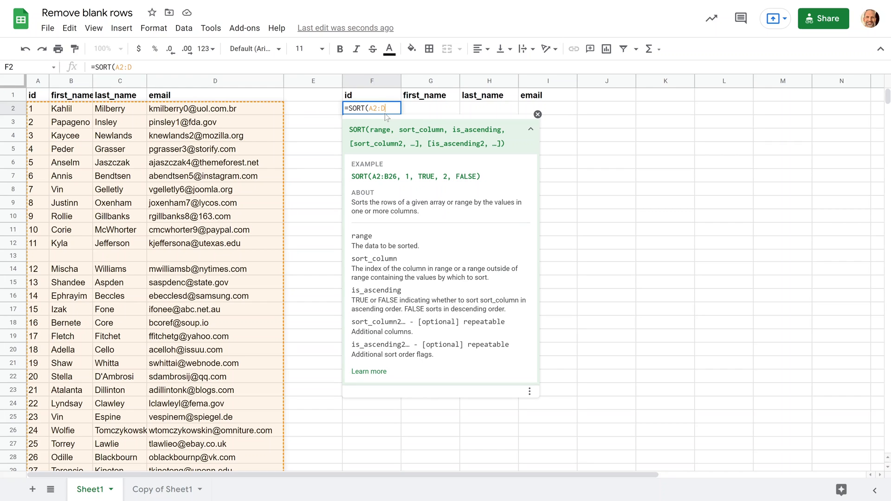
text(,)
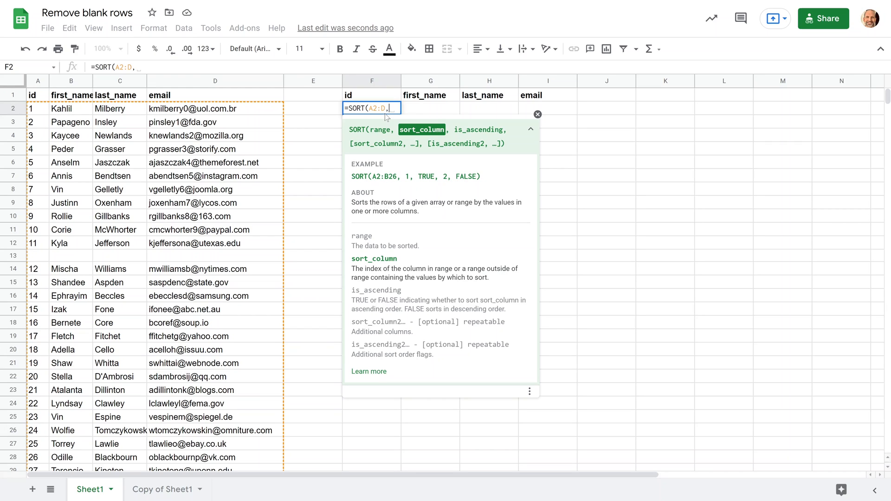
text(2)
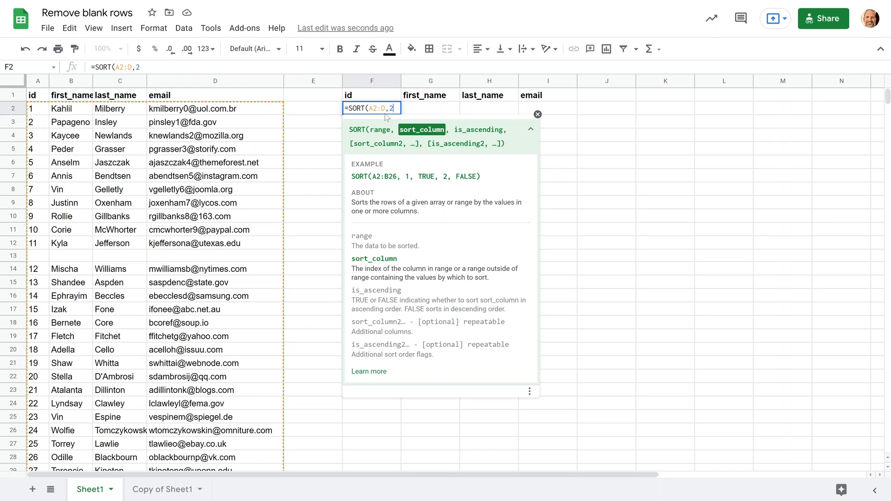
text(,)
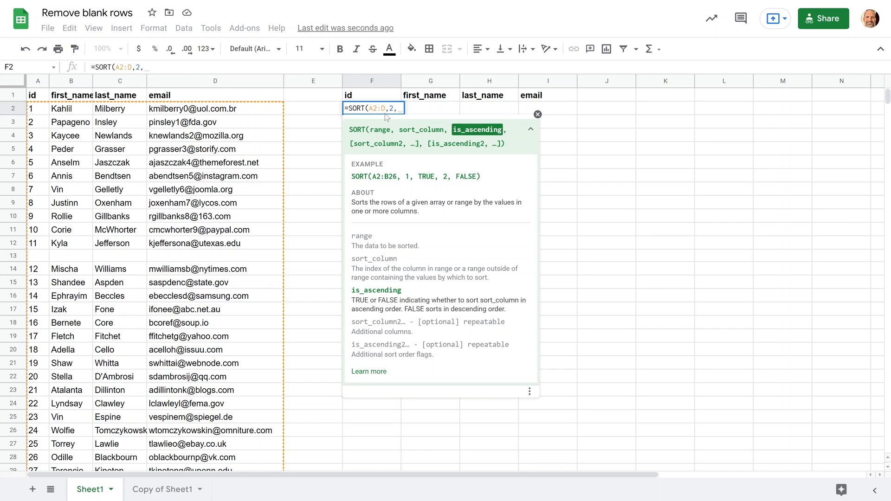
text(T)
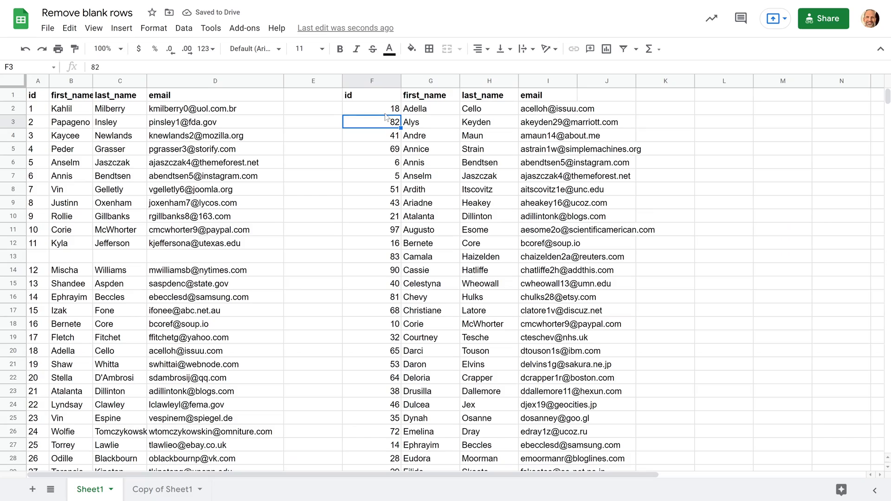
scroll(down, 3)
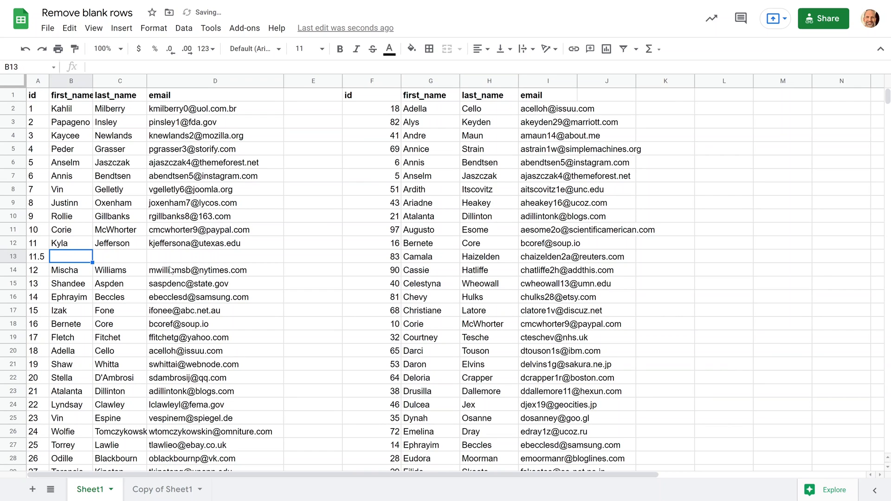
text(aDA)
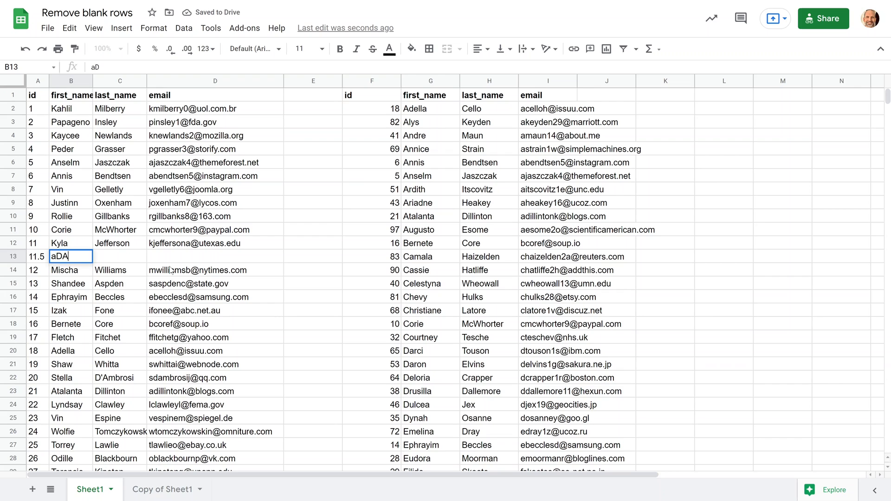
text(Adam)
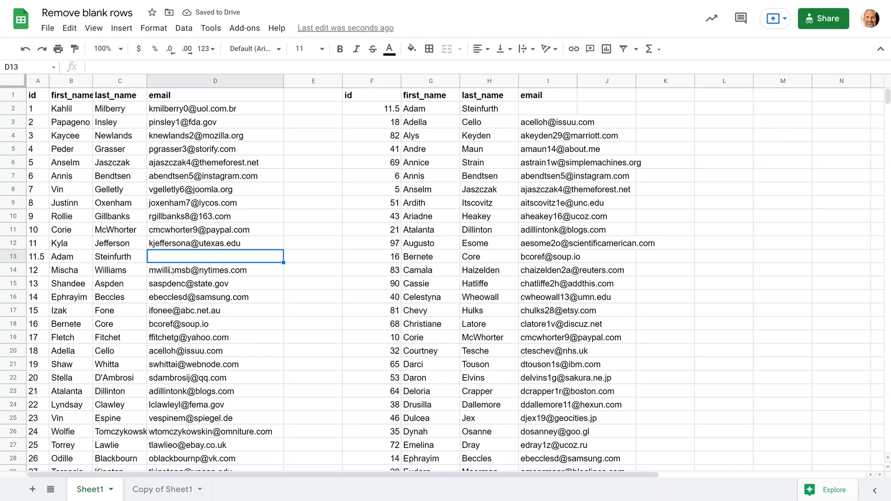
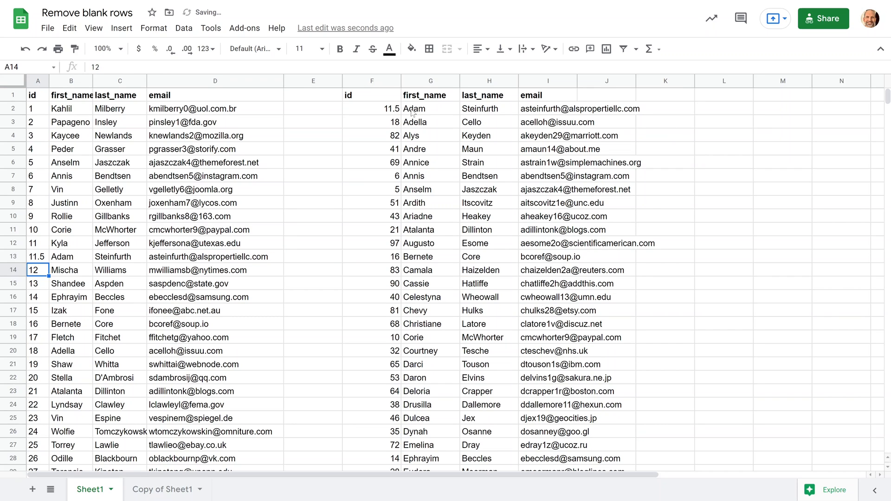
click(429, 109)
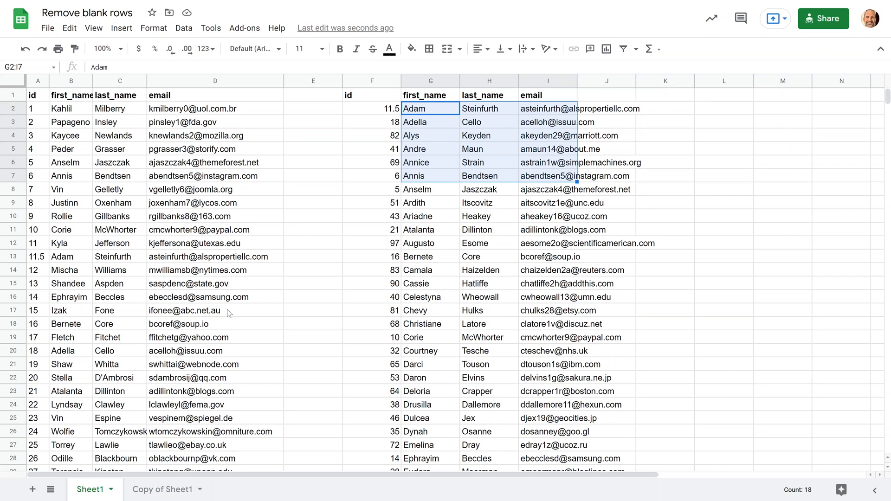
mouse_move(382, 102)
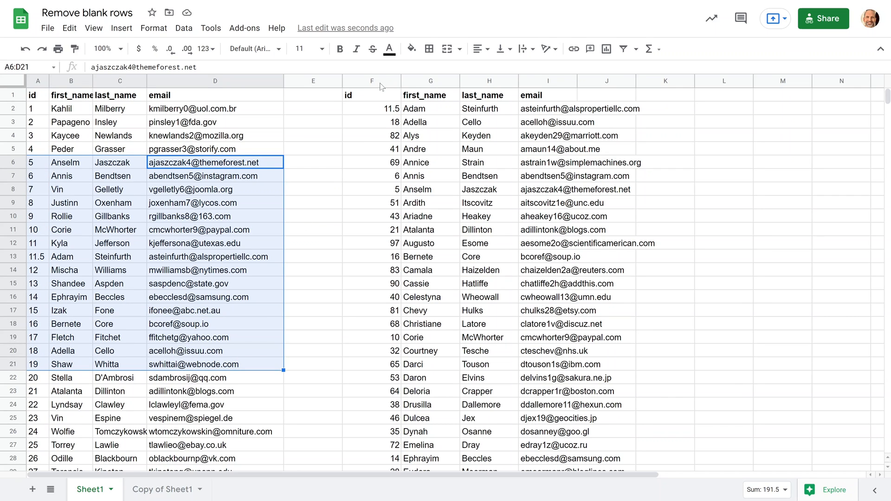
Change F2 to =SORT(A2:D,1,false) so the copy sorts by id descending from 100.
click(371, 109)
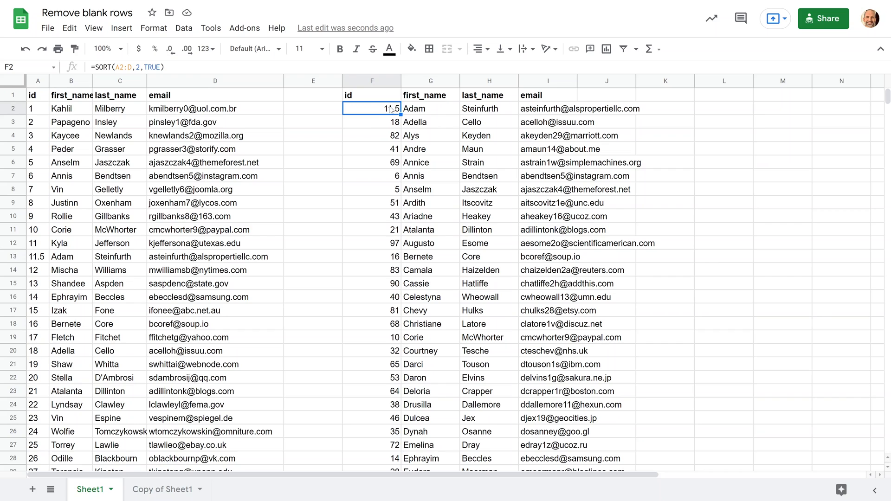
click(430, 108)
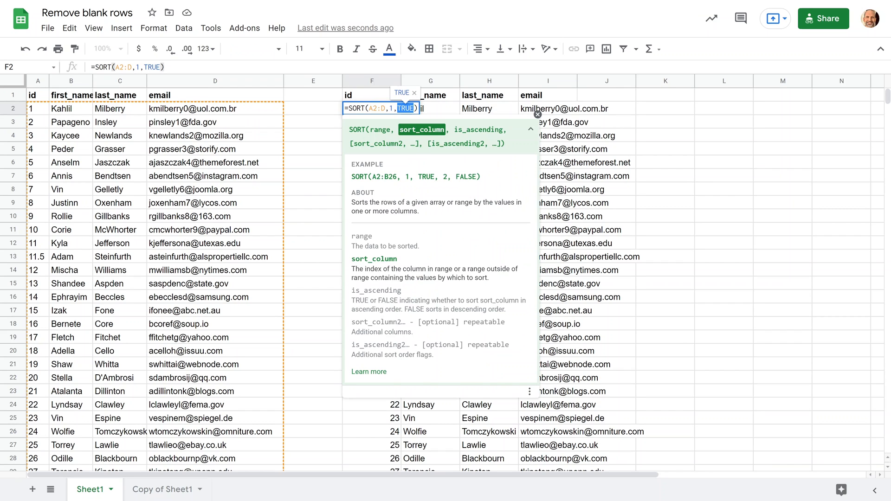
text(false)
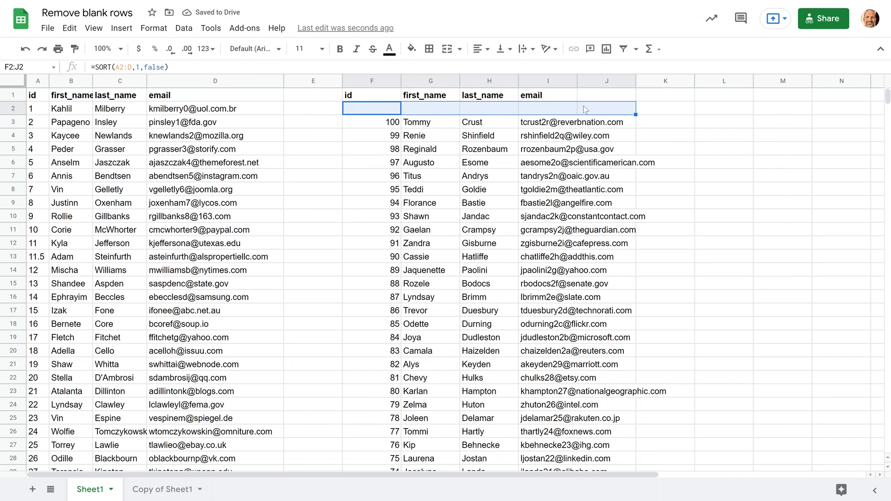
click(371, 122)
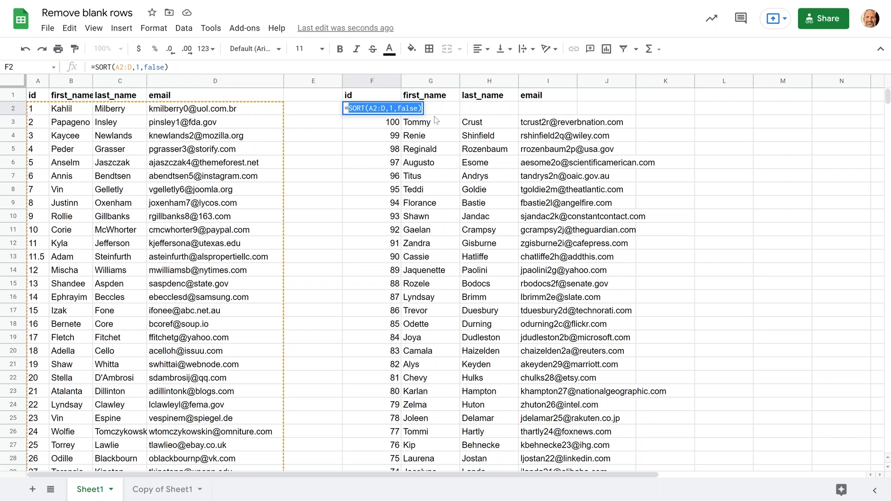
Replace F2 with =FILTER(A2:D,A2:A<>"") keeping rows whose id is not empty.
text(=f)
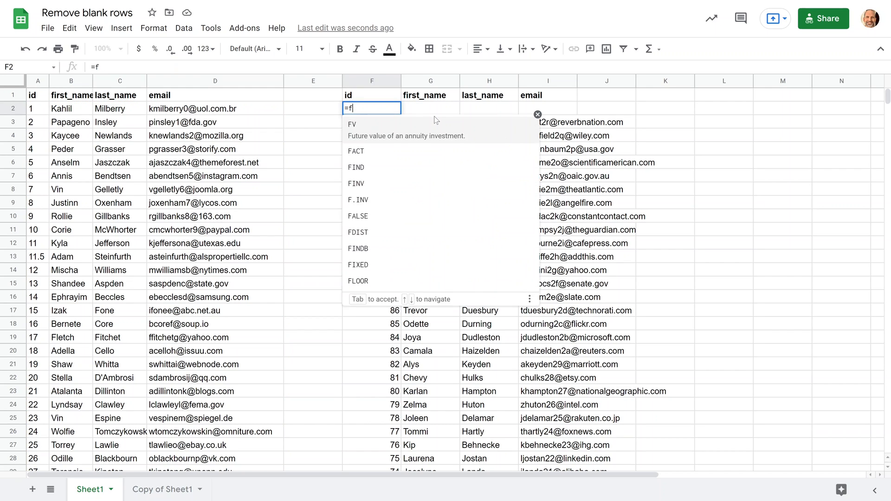
text(=S)
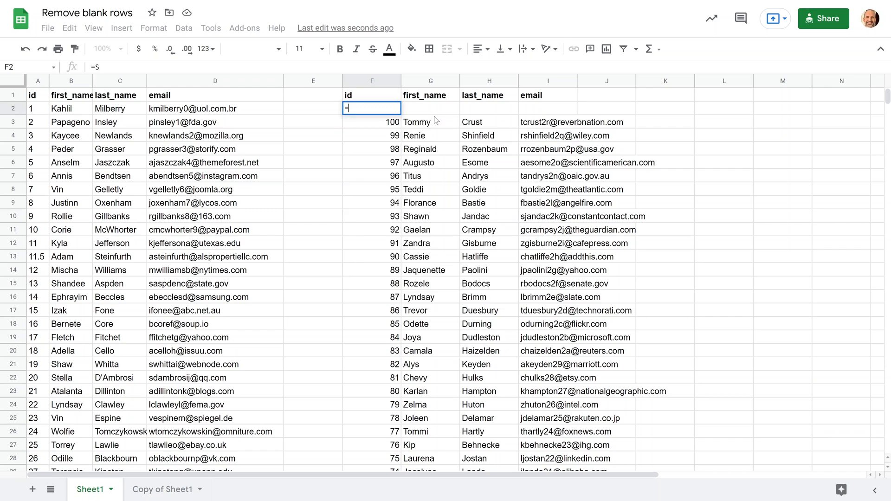
text(FILTER()
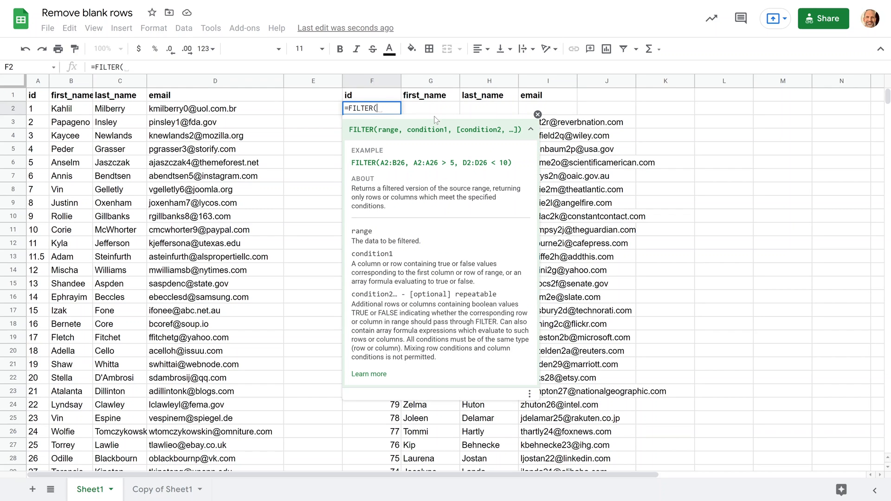
text(A2:)
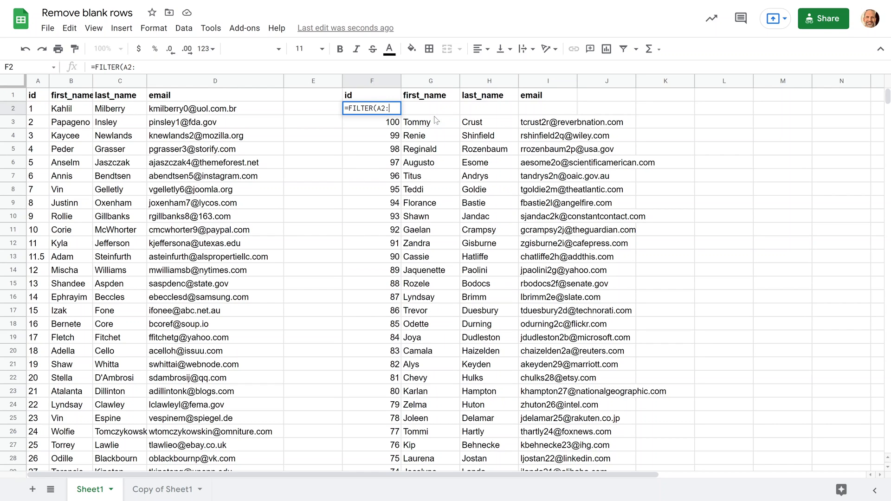
text(D)
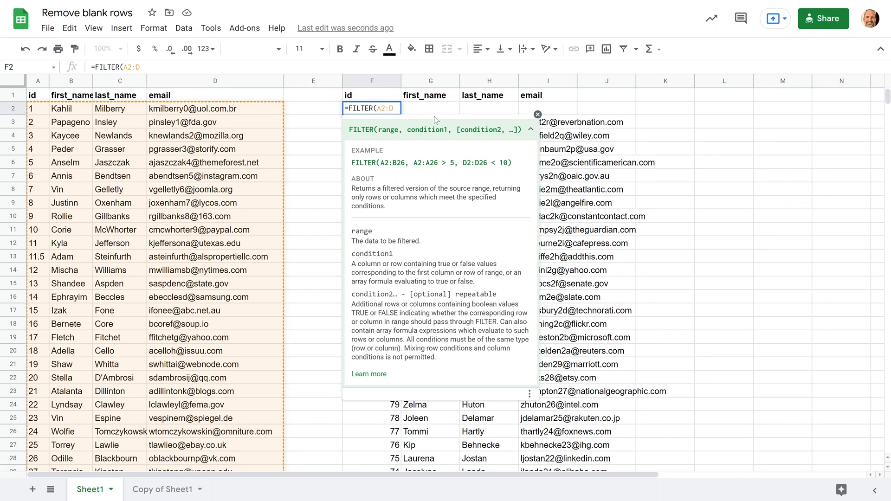
text(,)
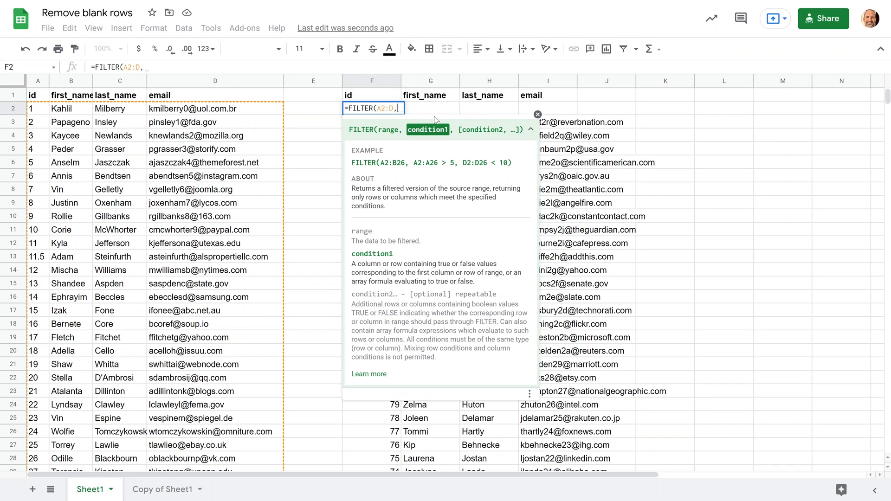
text(A)
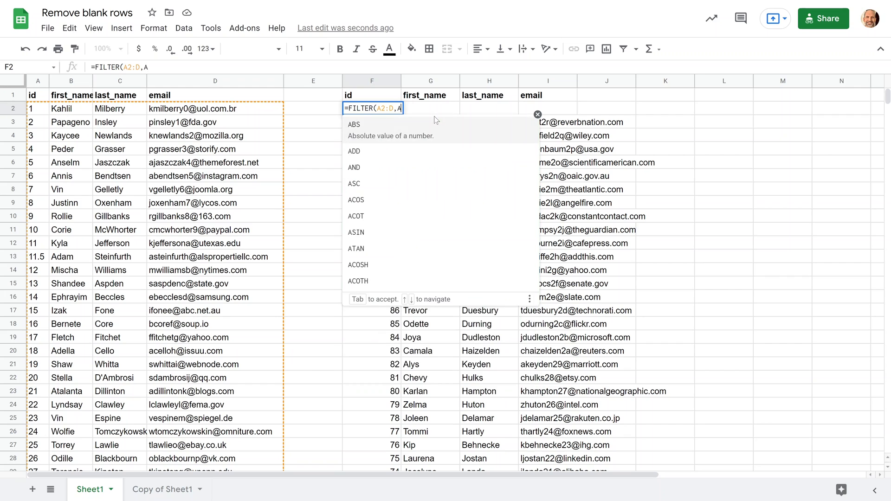
text(2:)
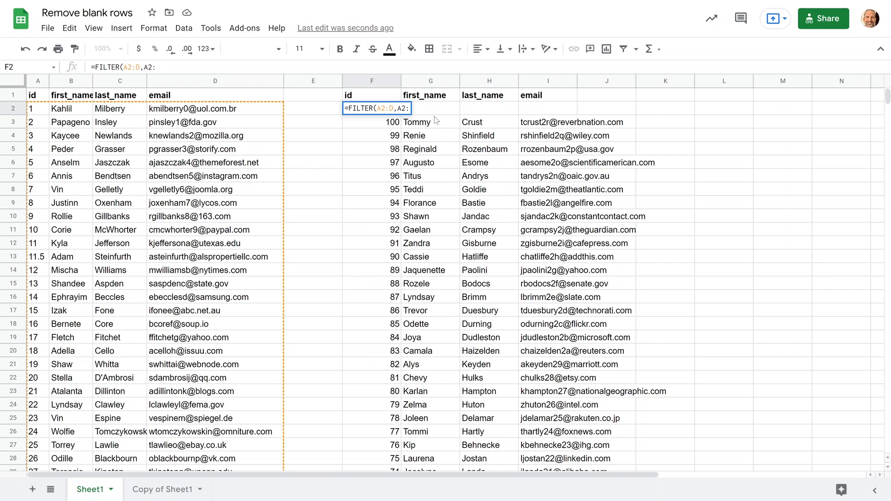
text(A)
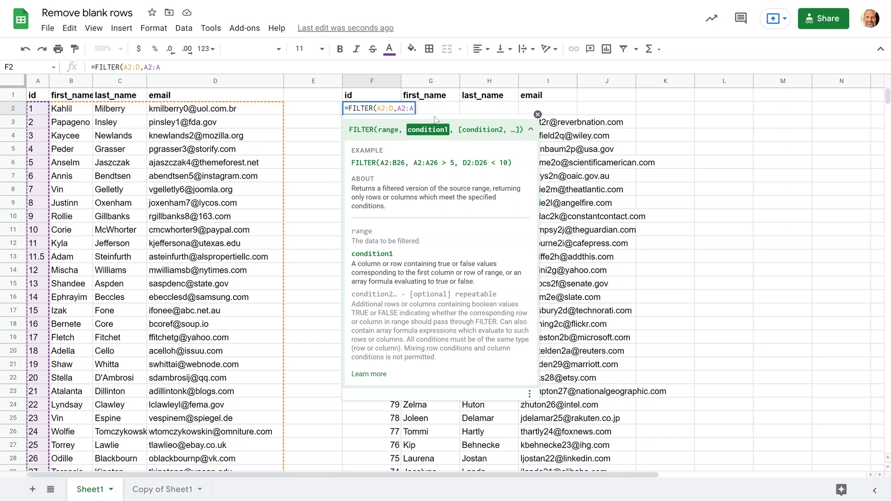
text(<)
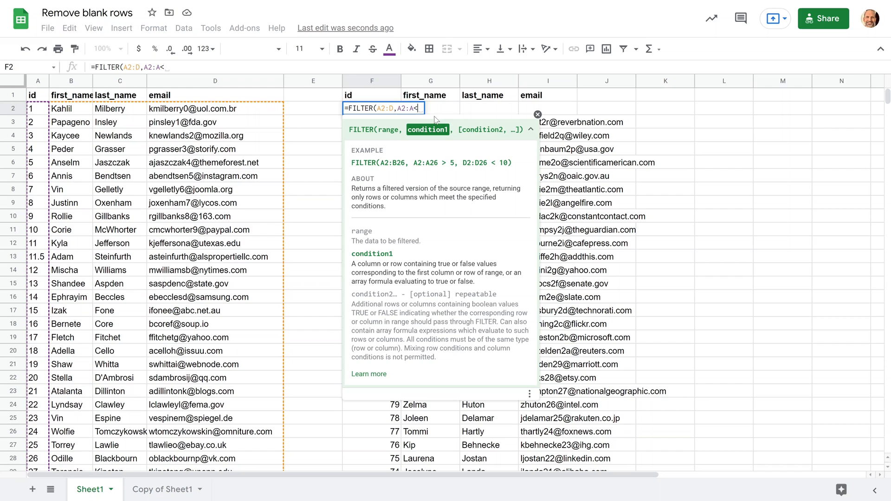
text(>)
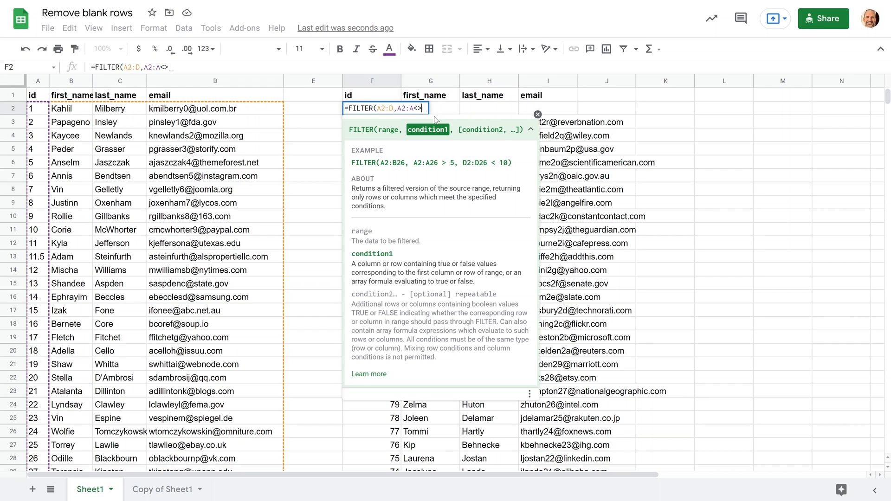
text(")
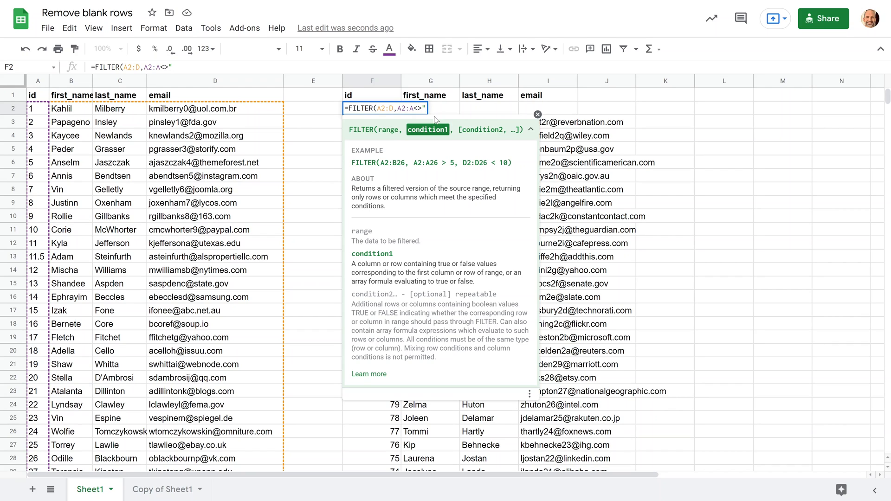
text(")
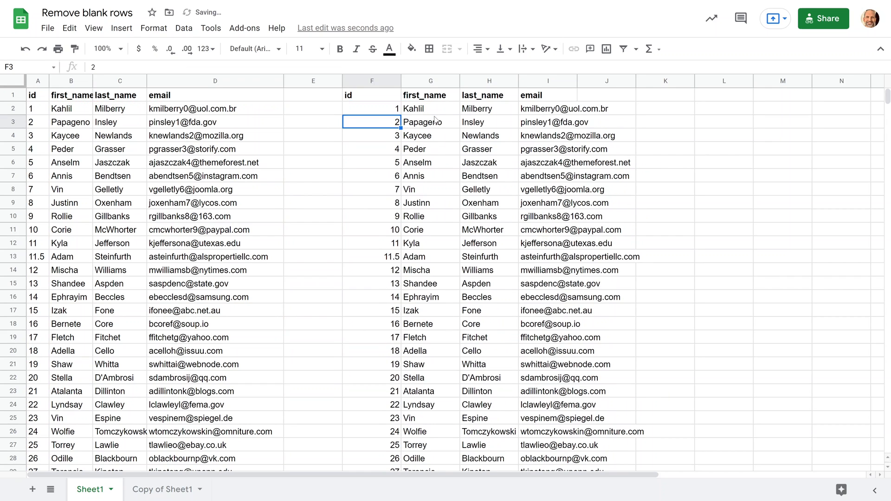
Reopen the F2 FILTER formula and select its A2:A<>"" condition for replacement.
click(372, 109)
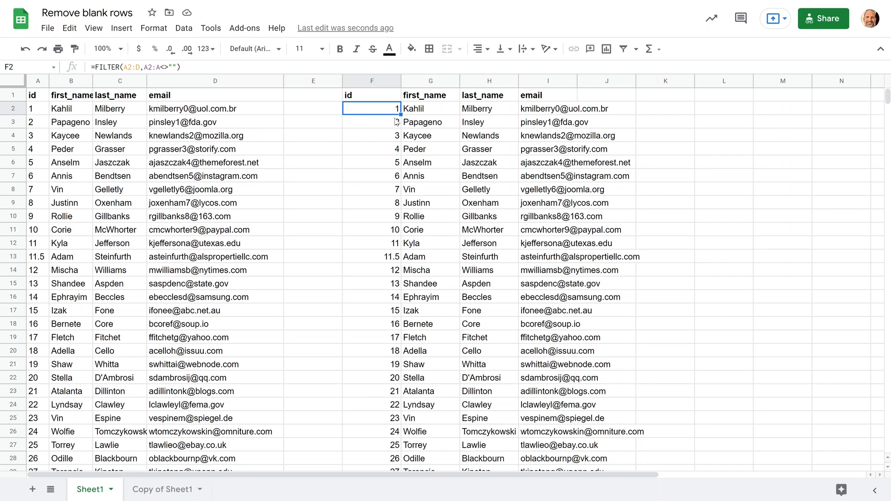
mouse_move(361, 126)
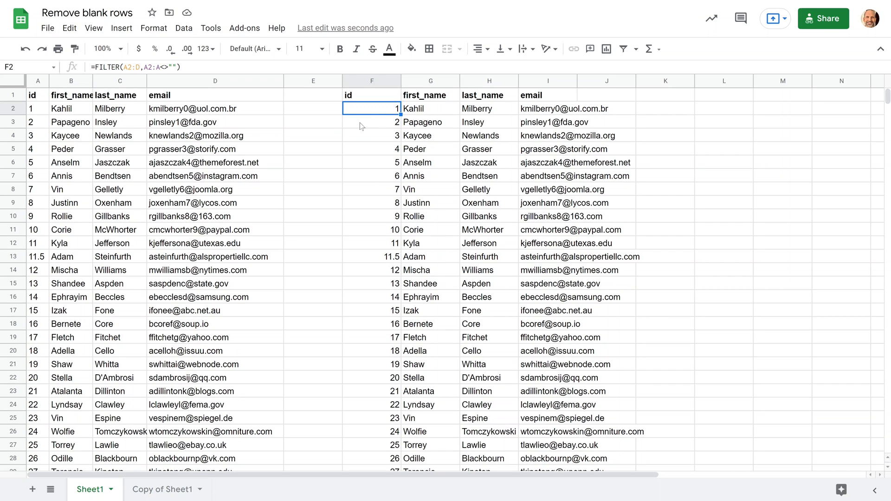
mouse_move(362, 110)
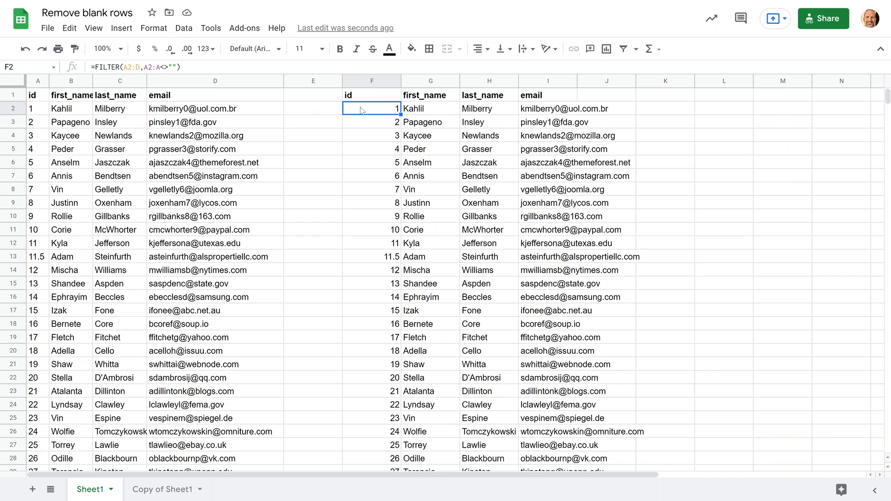
double_click(372, 108)
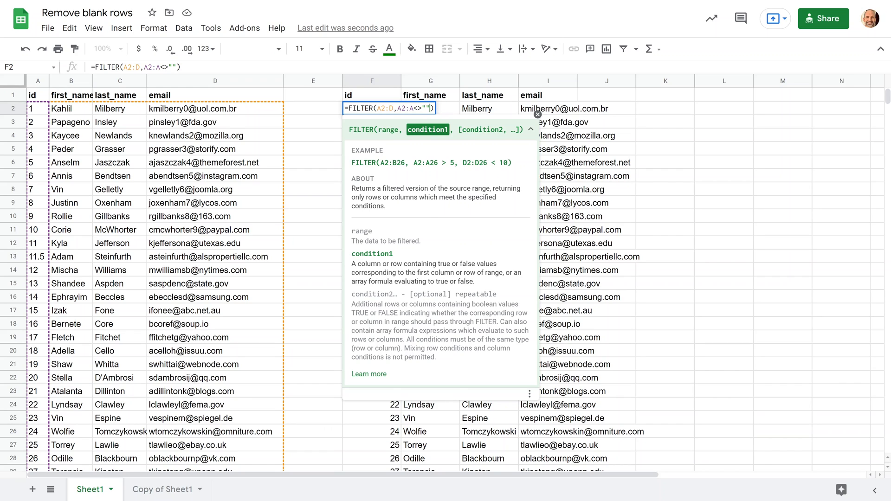
key(Enter)
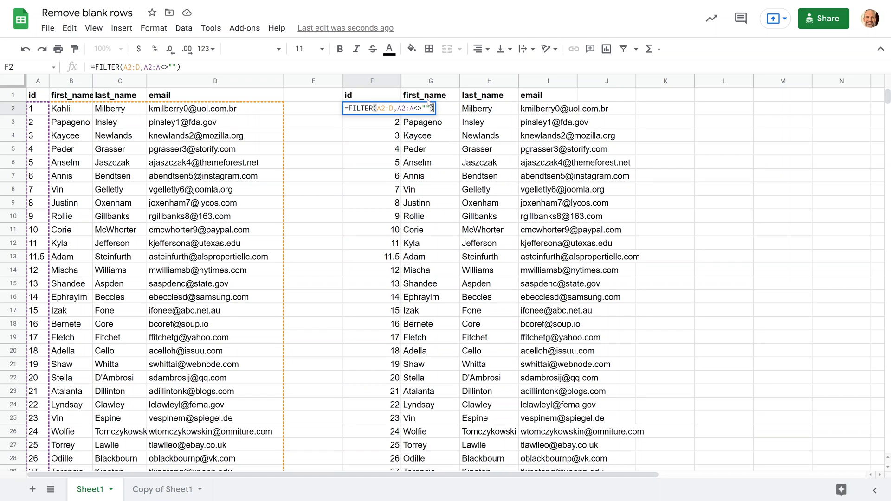
key(Return)
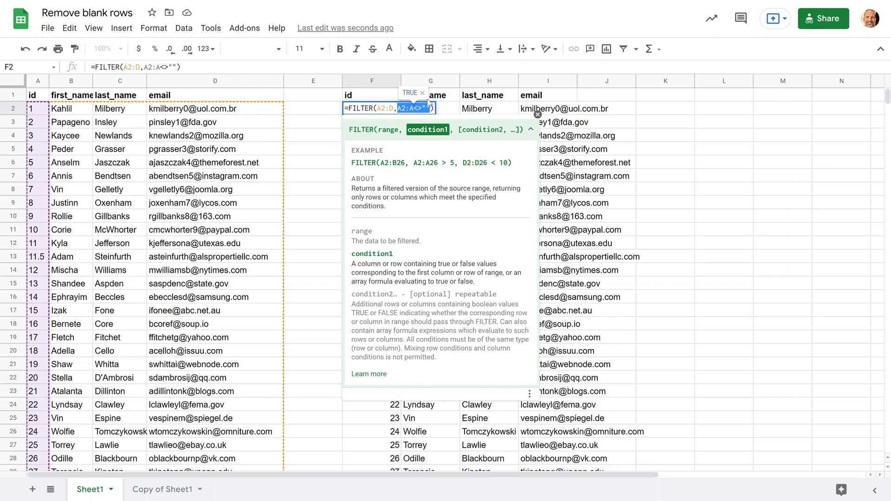
Rewrite the condition as ISBLANK(A2:A)=FALSE and autofit the copied email column.
text(ISBLANK)
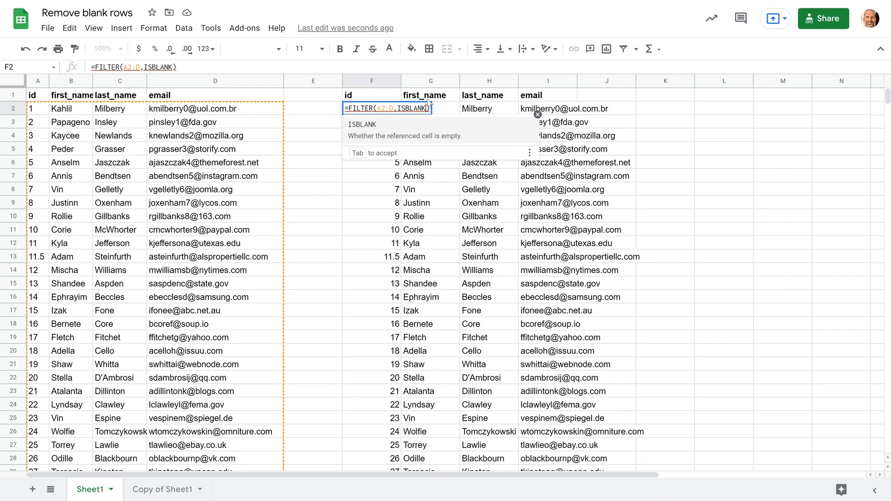
text(A2:A)
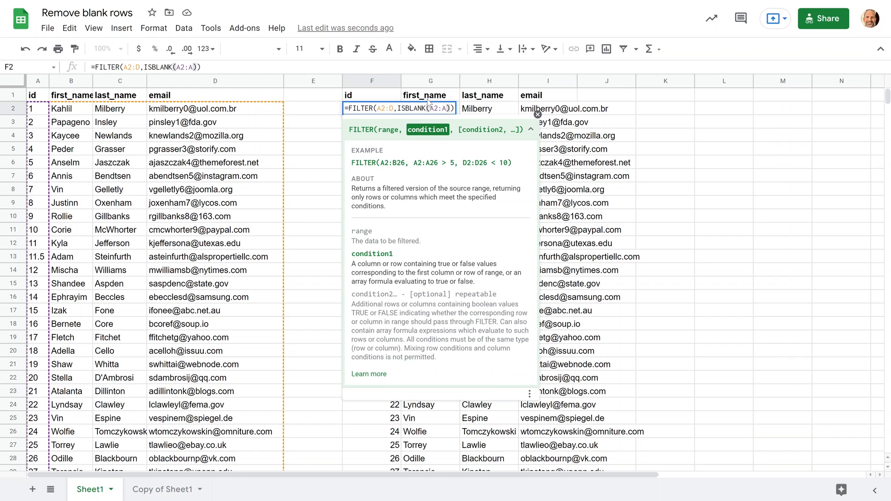
text(=FL)
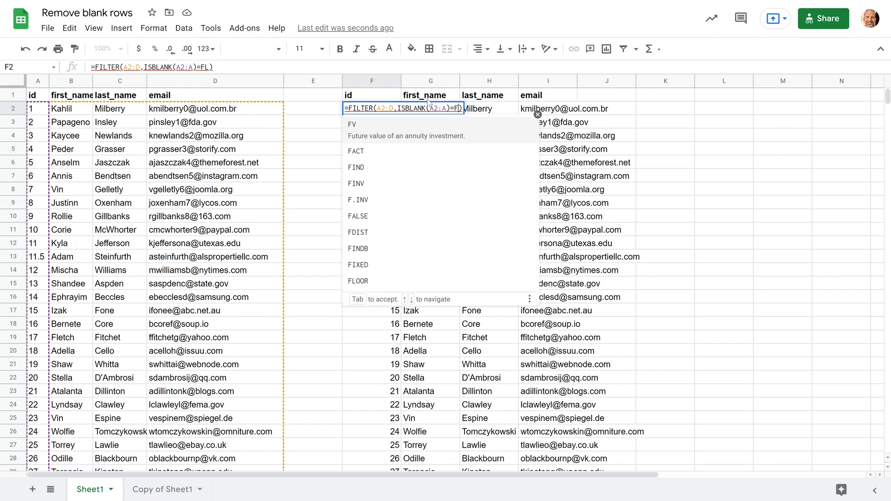
text(ALSE)
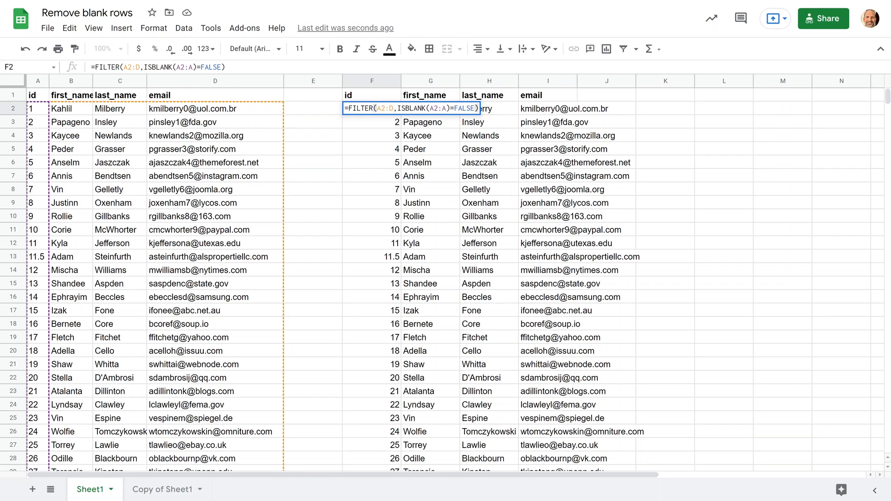
double_click(411, 109)
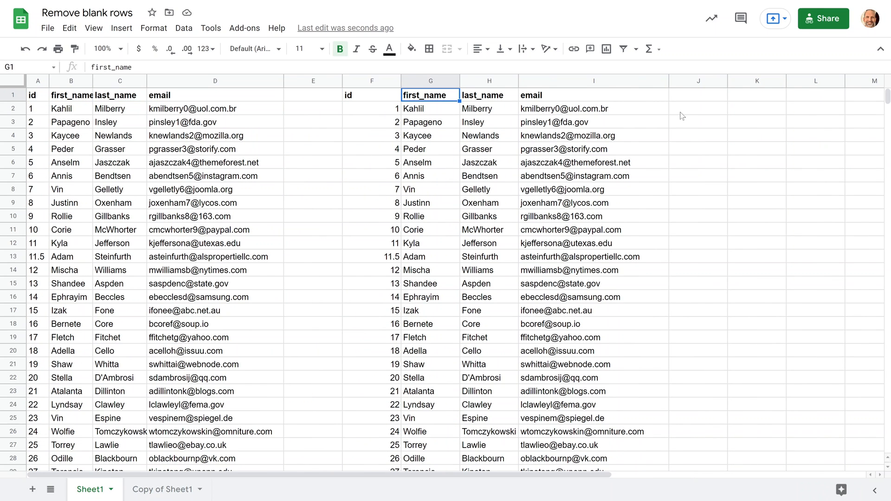
click(593, 95)
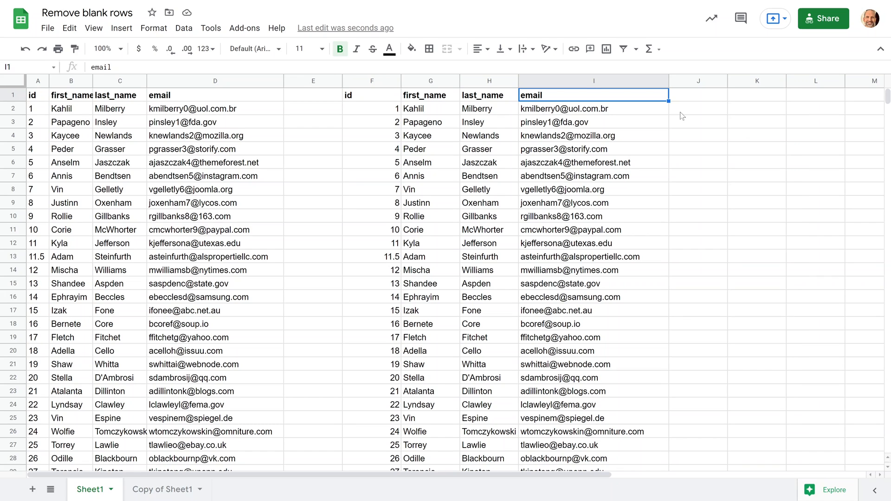
mouse_move(366, 84)
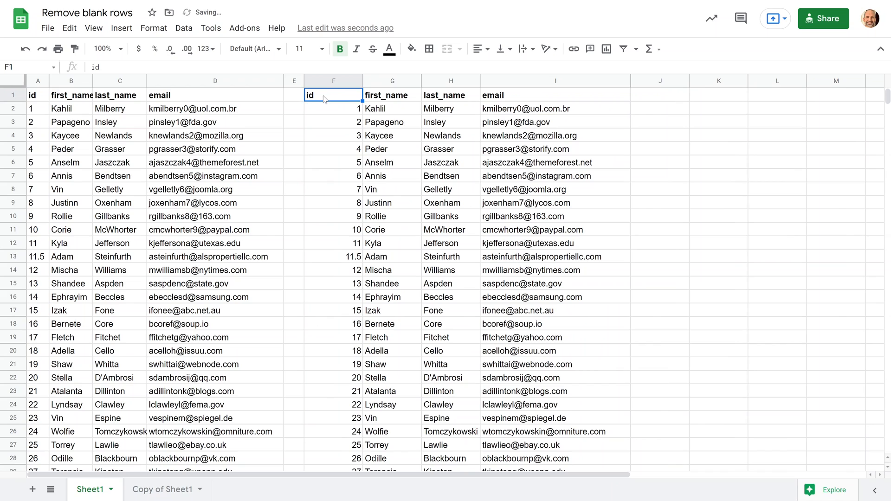
mouse_move(692, 86)
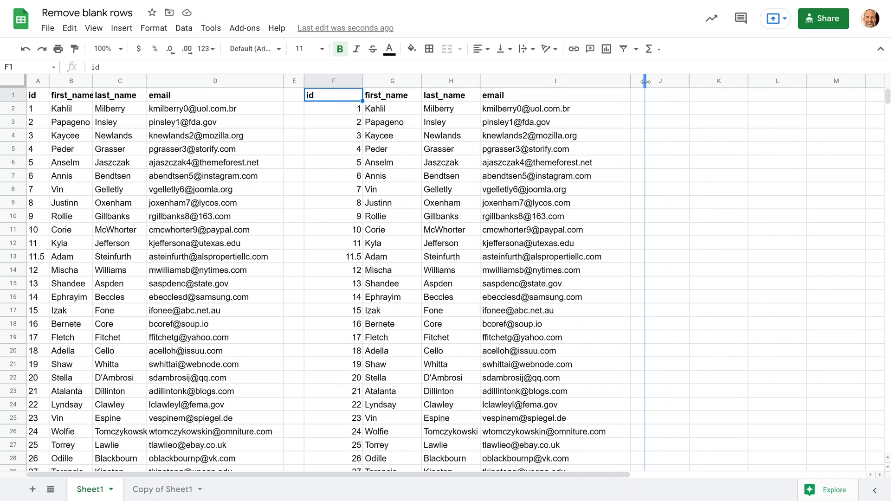
click(675, 95)
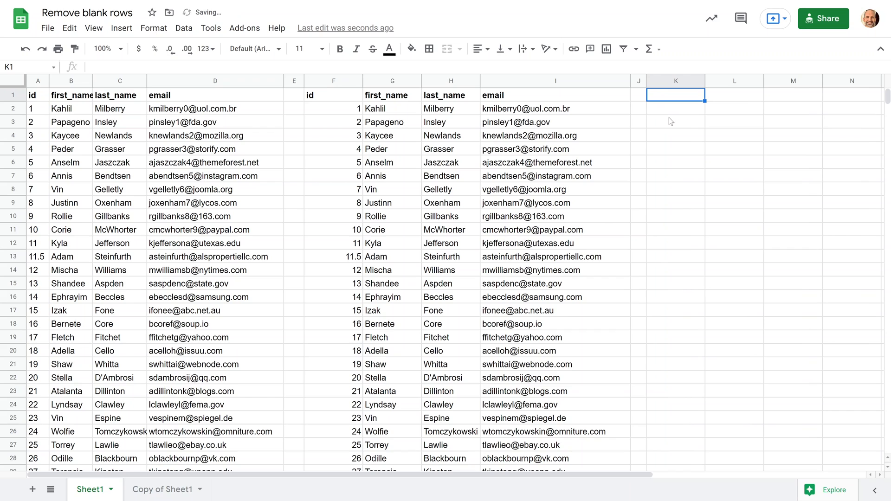
Enter =QUERY(A:D,"where A is not null",1) in K1 for a third copy with headers.
text(=QUERY()
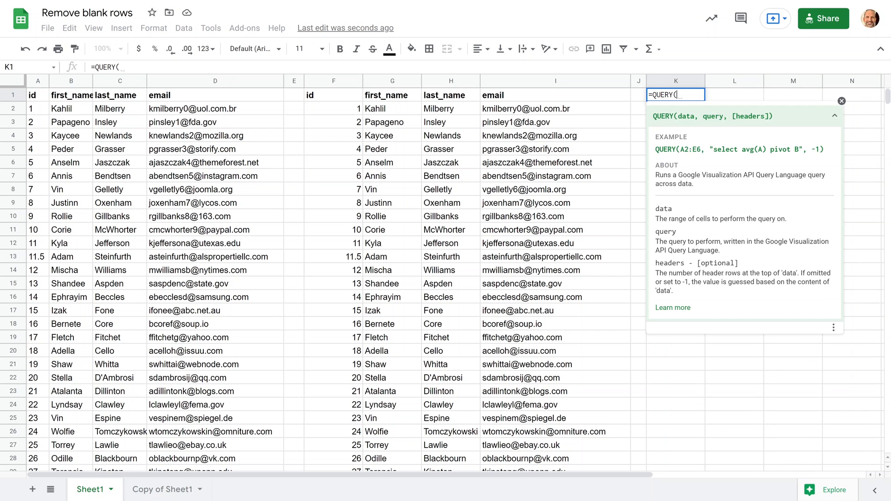
text(a)
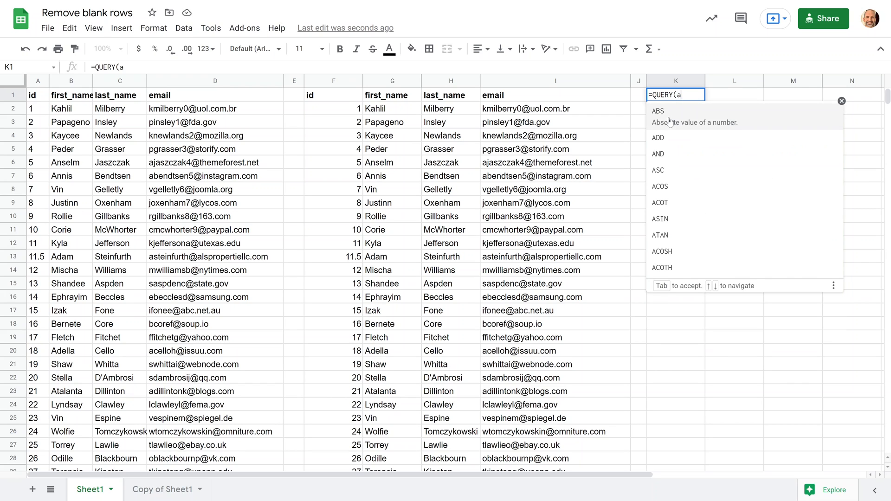
text(:D)
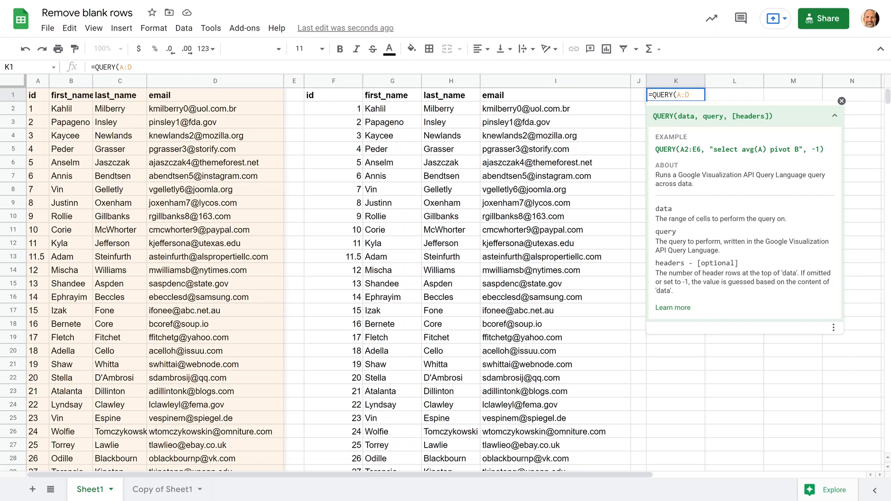
text(,)
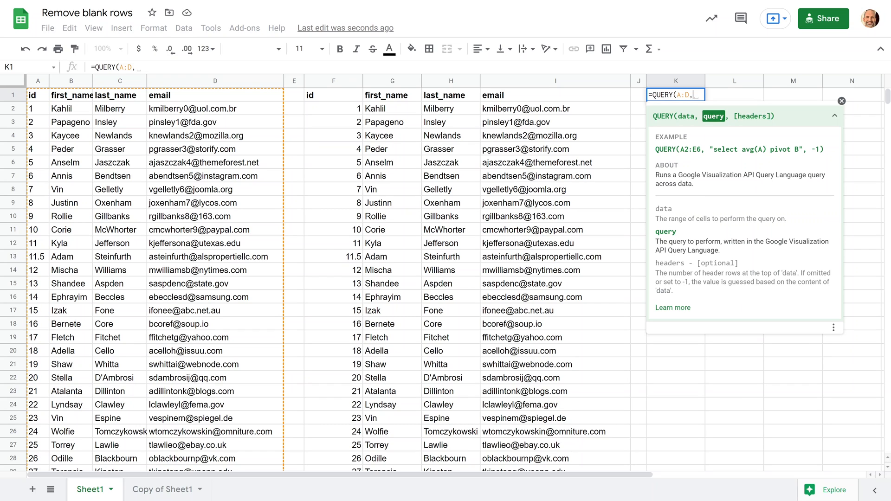
text(")
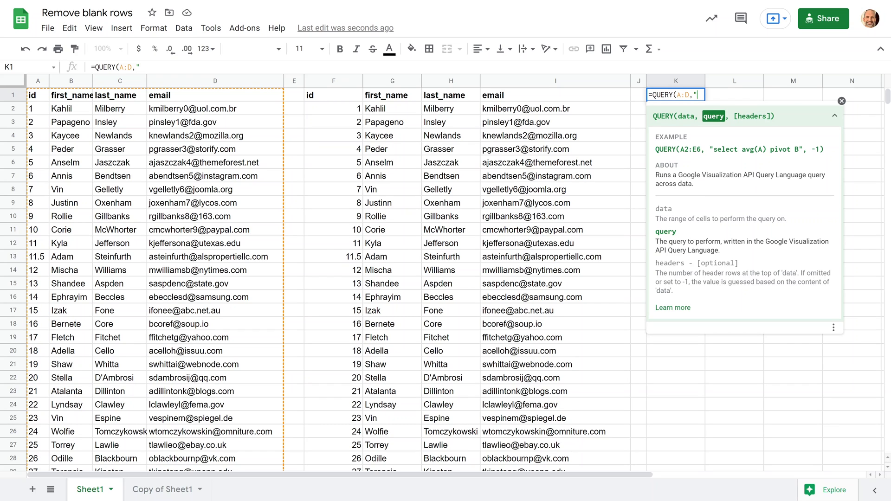
text(where)
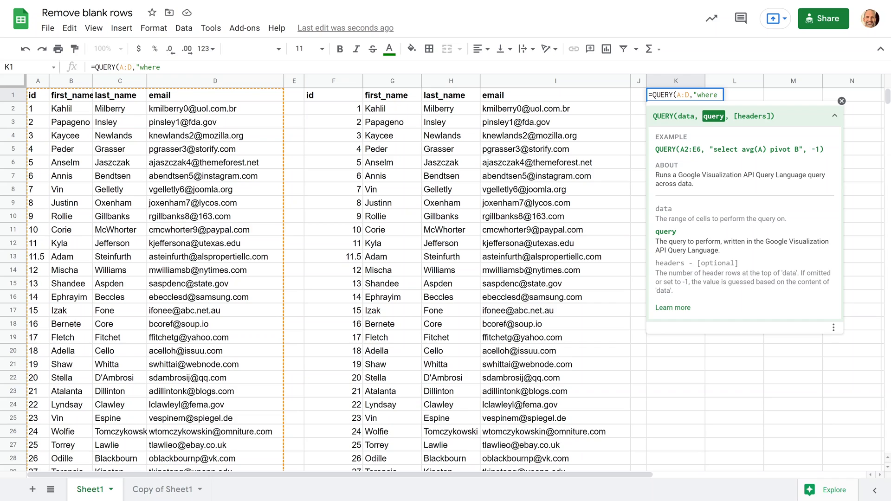
text(A is)
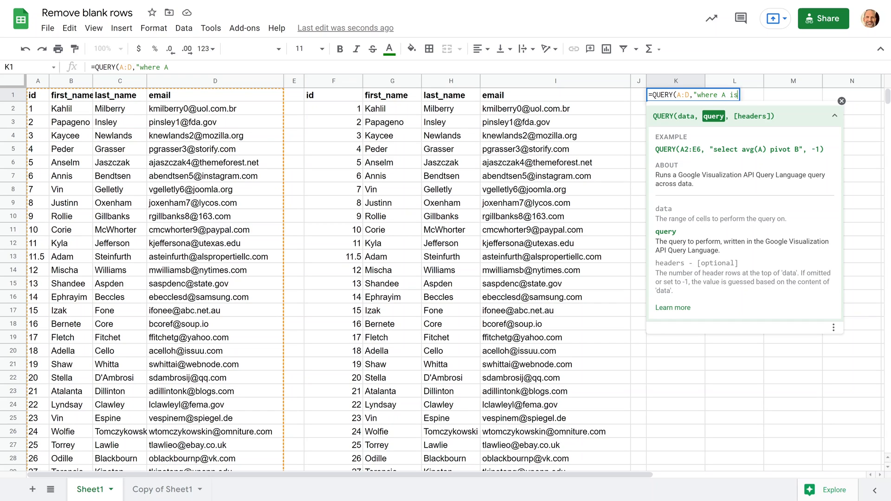
text(not null)
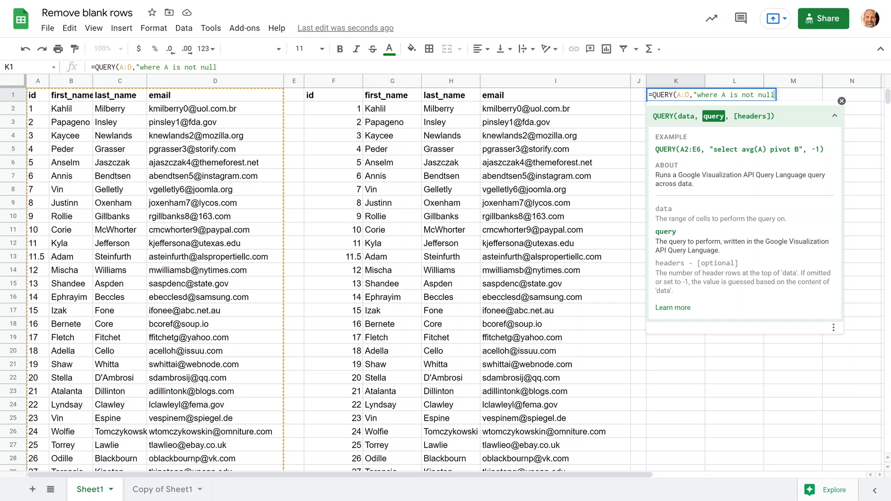
text(,1))
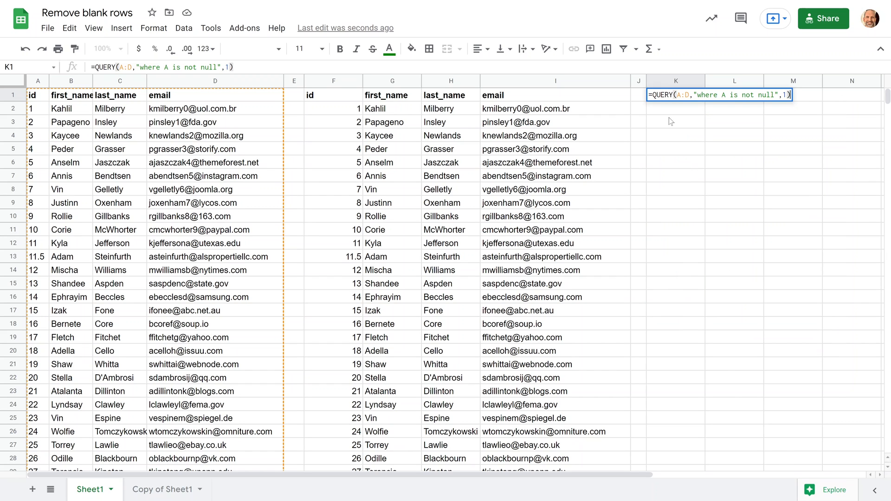
key(Return)
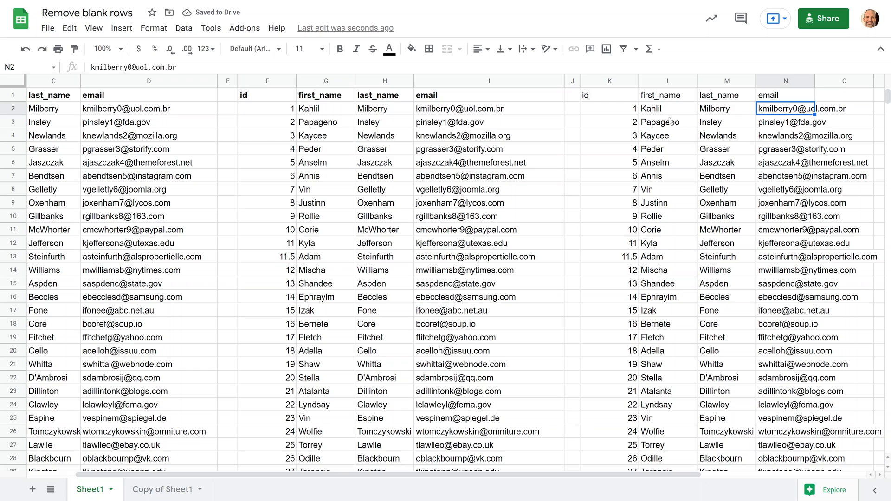
click(608, 121)
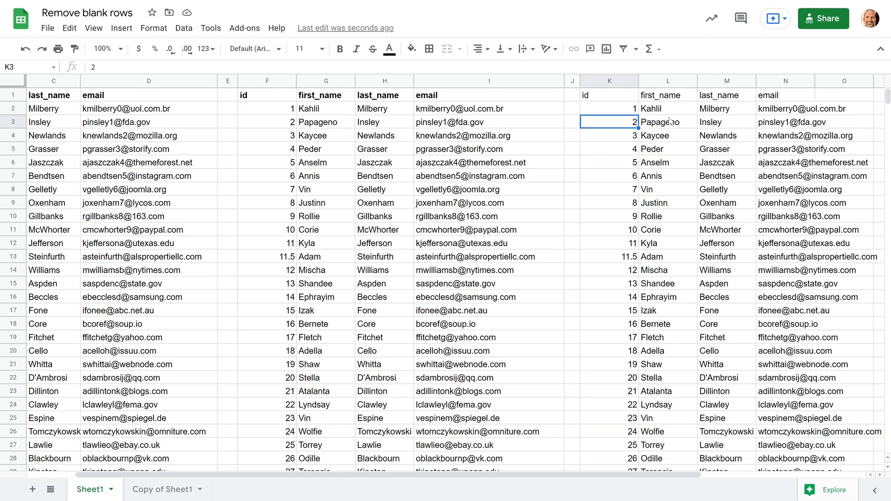
text(=QUERY(A:D,"where A is not null",1))
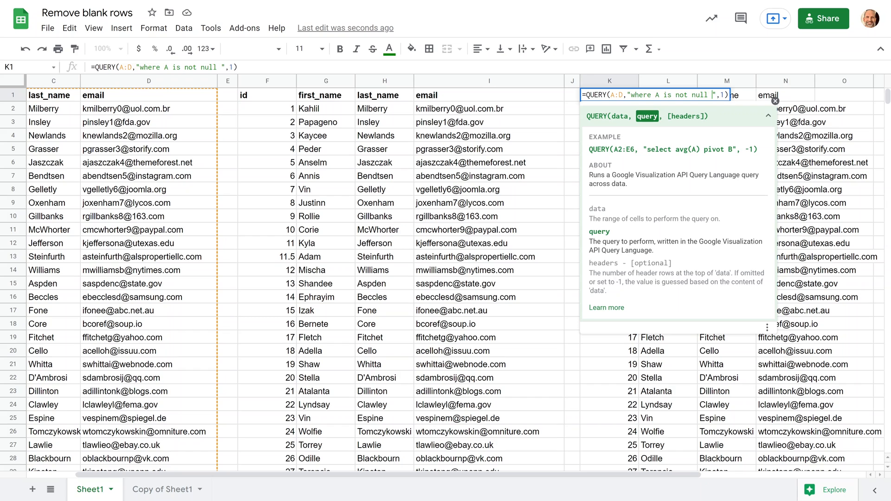
text(sdjfie)
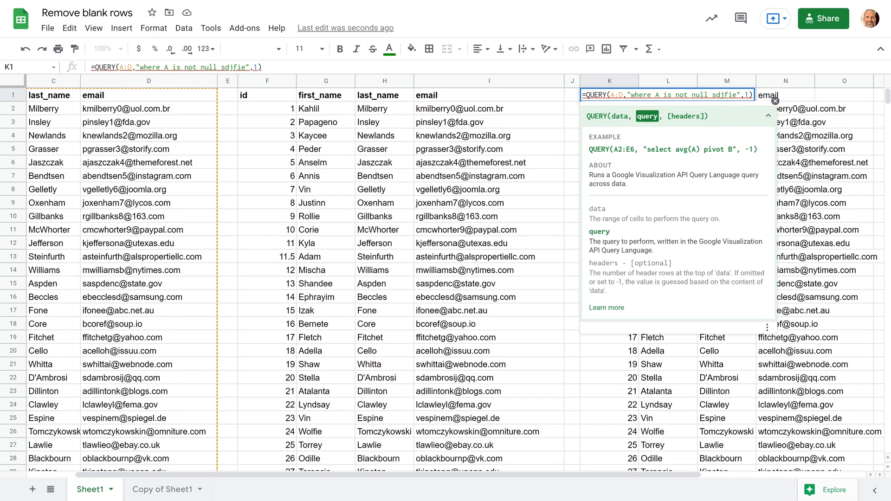
key(Return)
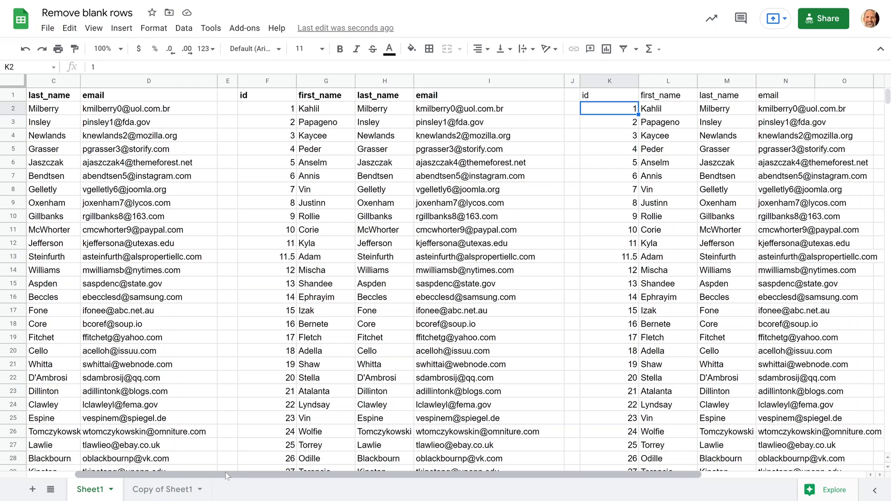
mouse_move(252, 225)
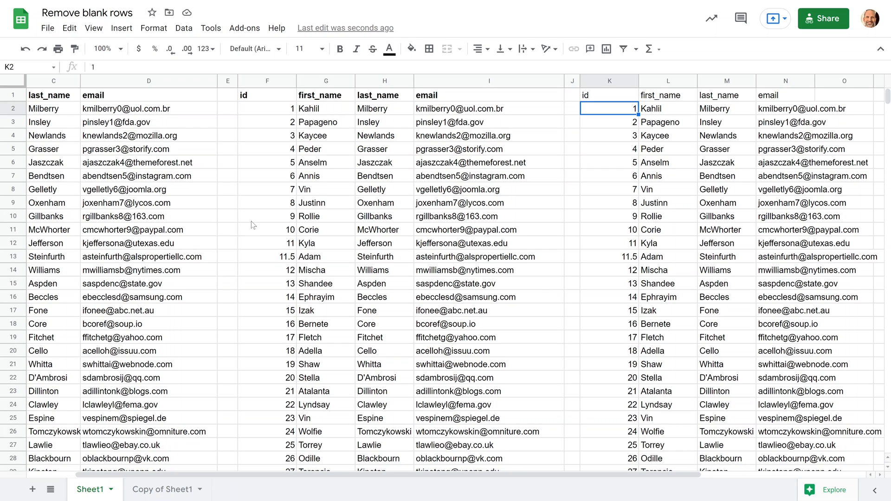
Leave the sheet and bring up Windows display settings with the scaling size list.
click(268, 217)
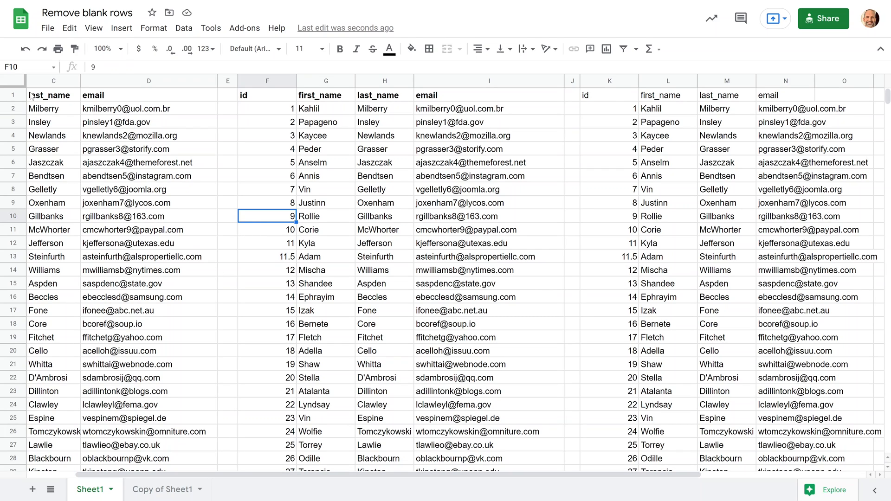
click(53, 95)
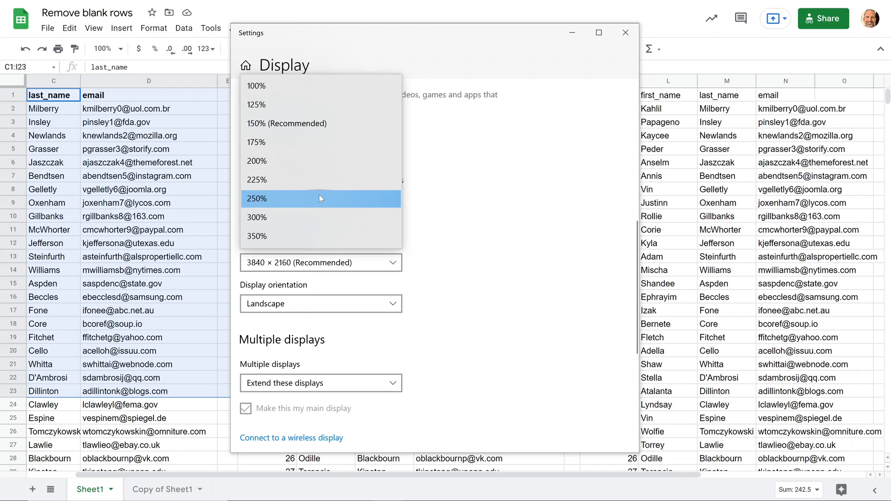
mouse_move(294, 204)
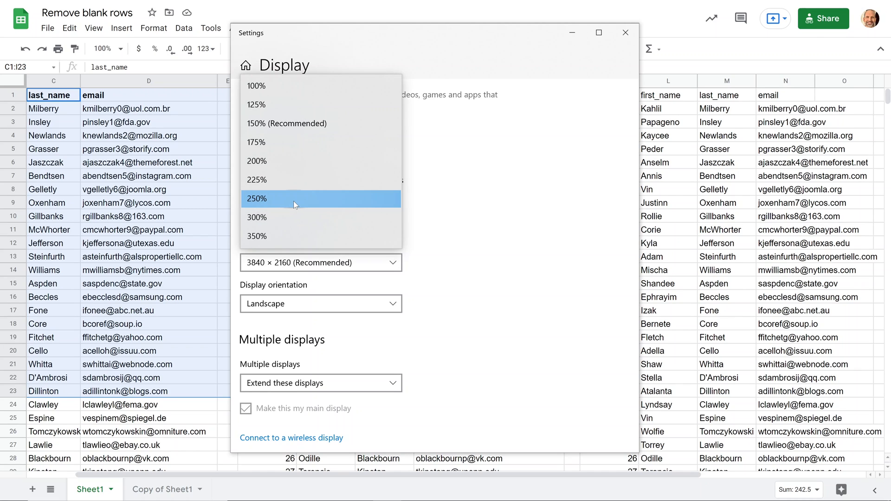
Keep display scaling at 250% and close the Settings window, returning to the spreadsheet.
click(321, 198)
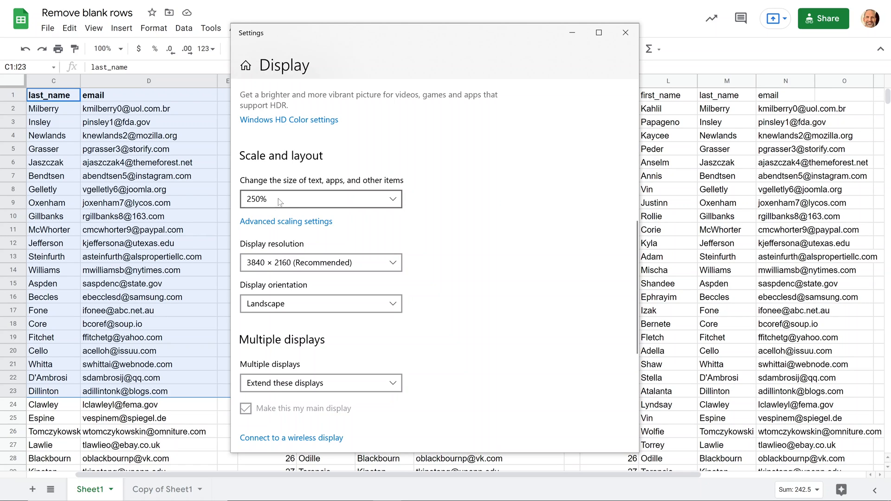
mouse_move(431, 174)
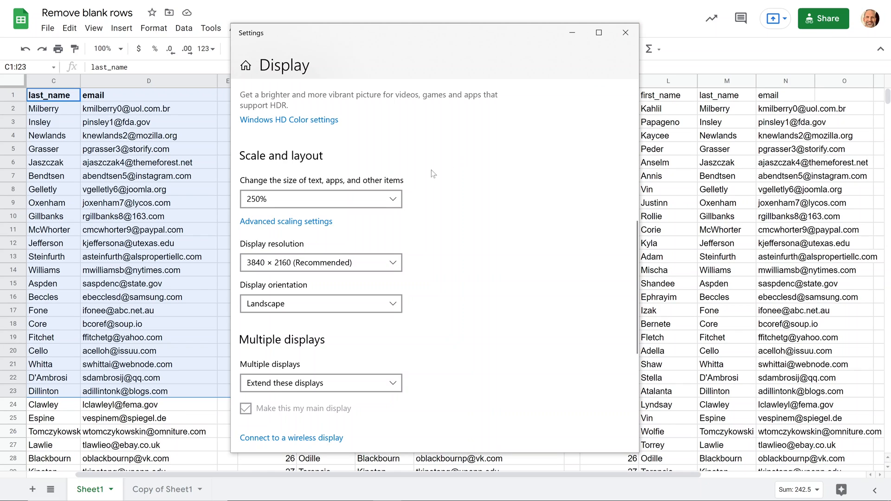
click(321, 198)
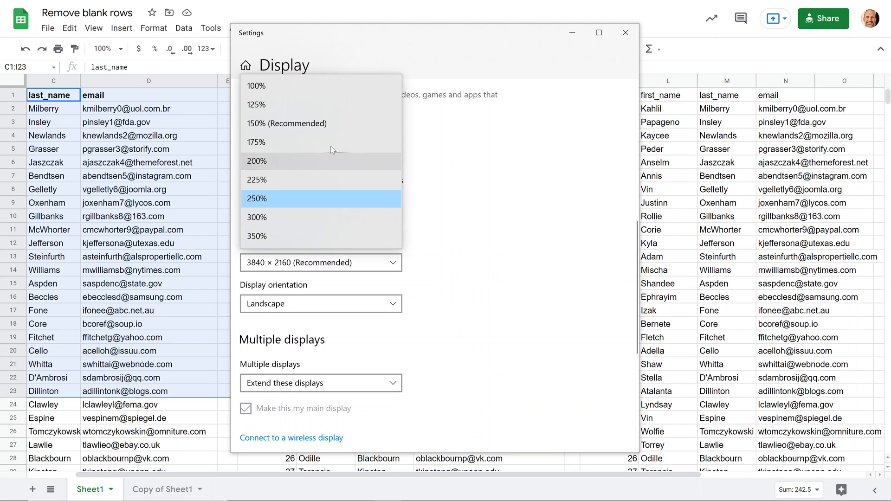
mouse_move(474, 165)
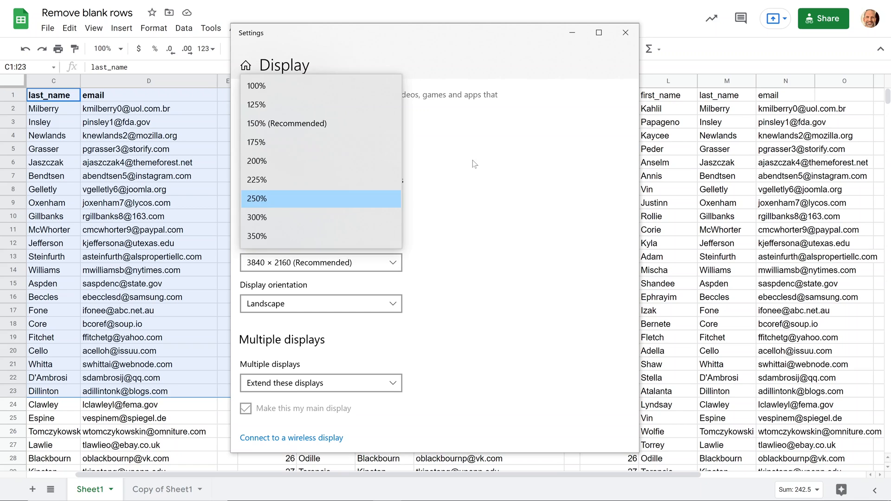
click(625, 33)
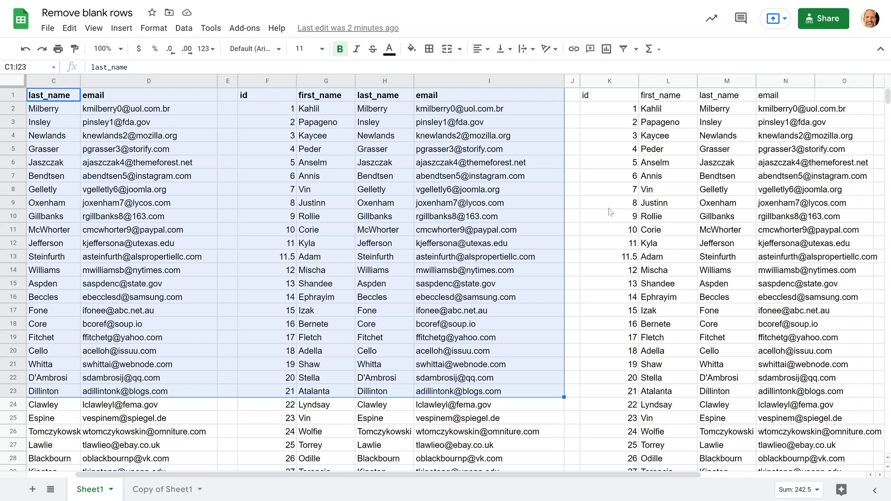
mouse_move(281, 499)
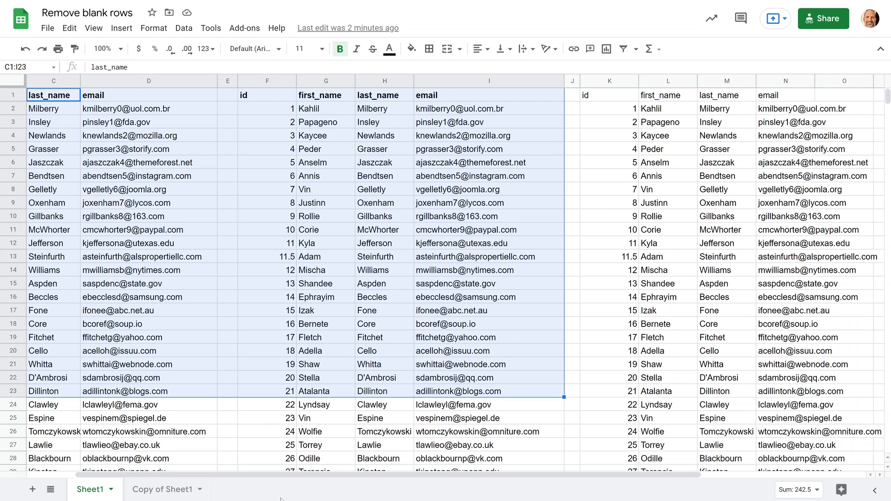